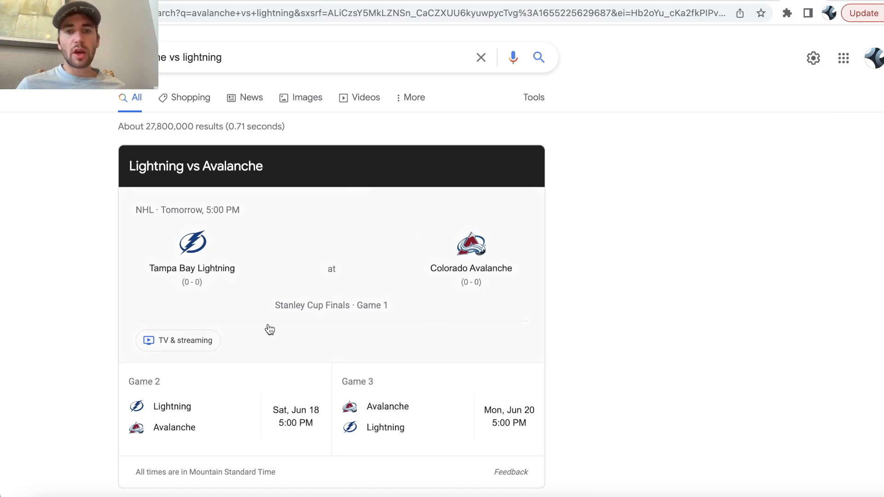
pyautogui.moveTo(402, 250)
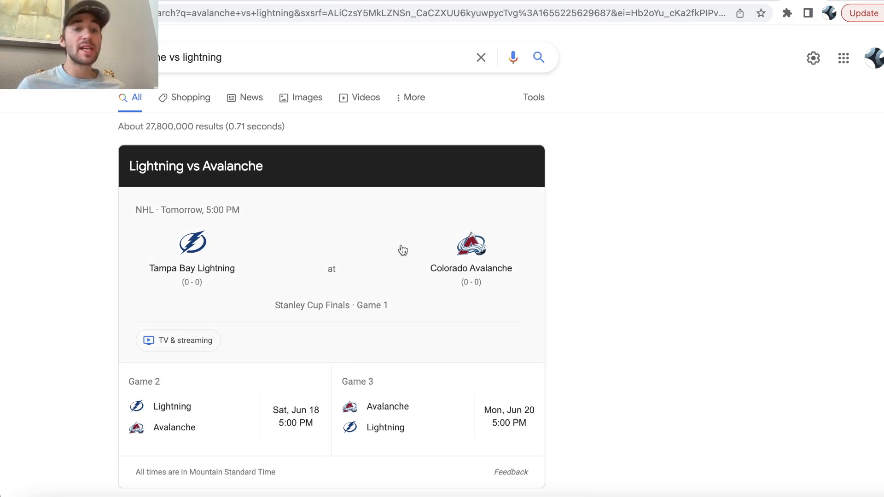
pyautogui.moveTo(327, 294)
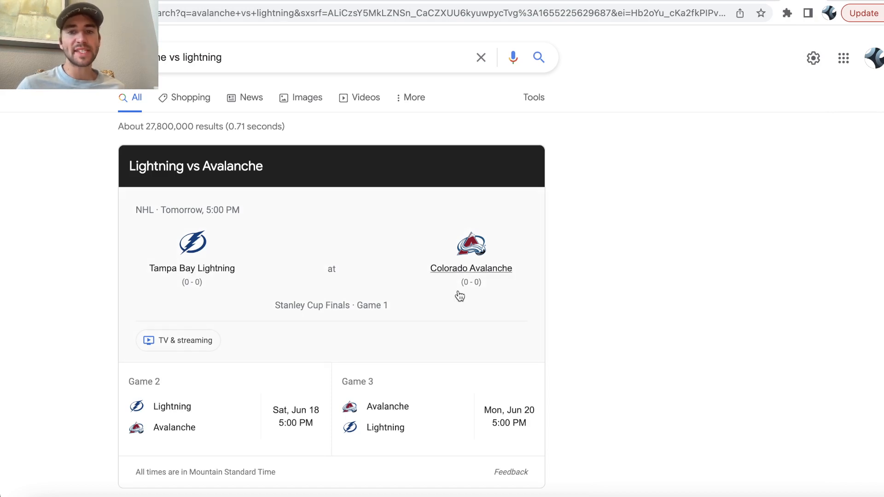
pyautogui.moveTo(499, 290)
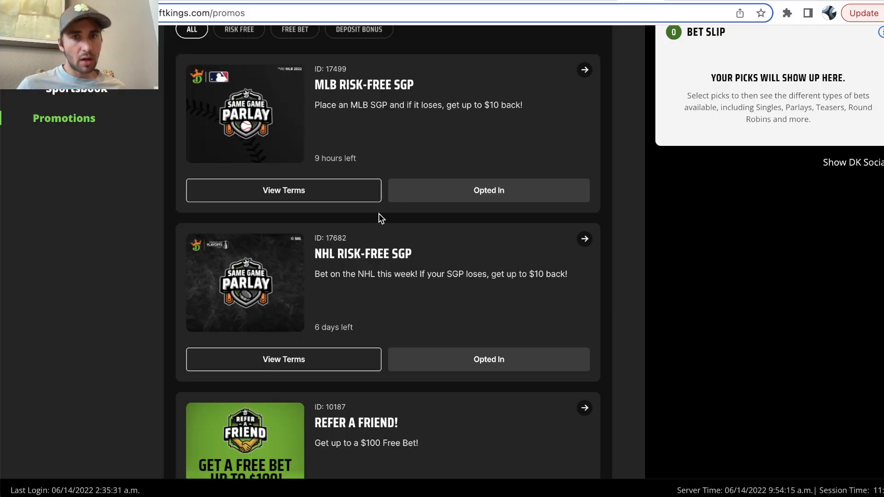
# Step: View the NHL Risk-Free SGP promo's terms, including the minimum-three-legs requirement
pyautogui.click(584, 238)
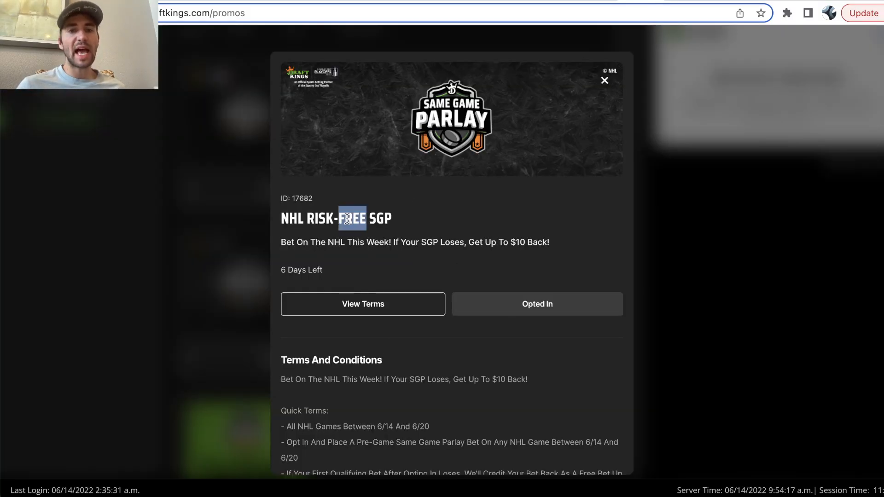
pyautogui.scroll(-3)
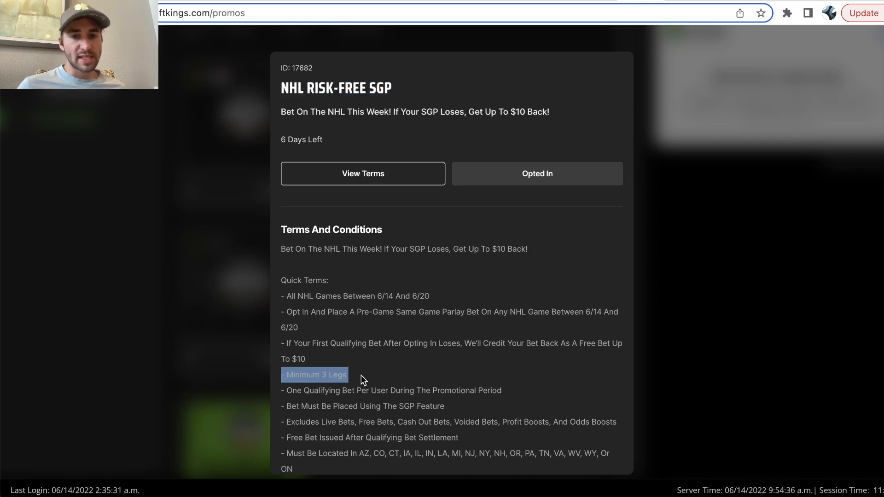
pyautogui.moveTo(422, 337)
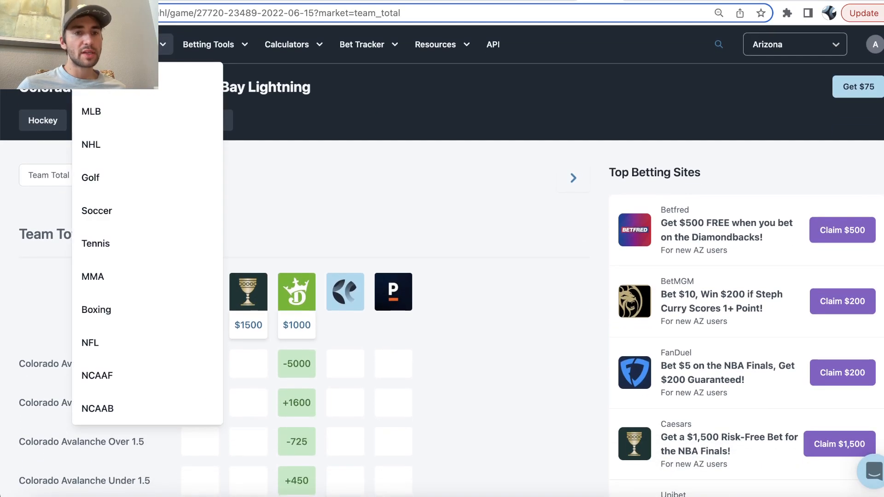
# Step: Browse the OddsJam Betting Tools menu and return to the DraftKings Promos list
pyautogui.click(209, 44)
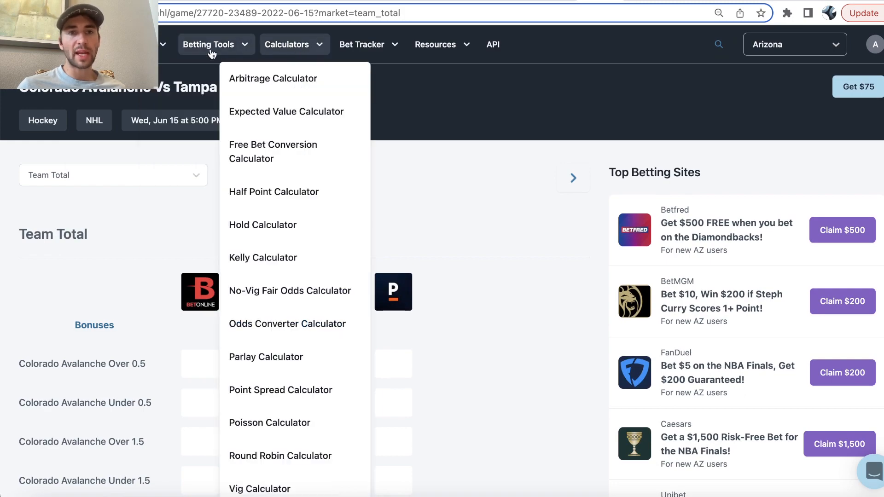
pyautogui.click(209, 44)
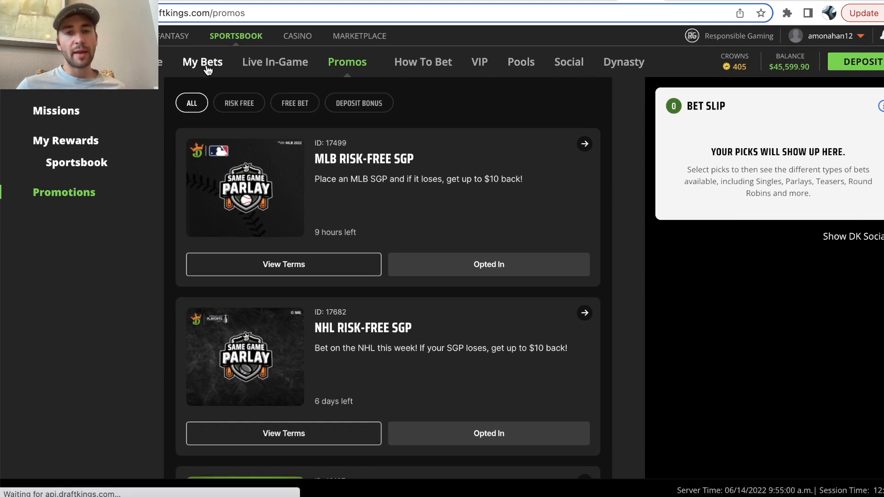
# Step: Review the open $10 parlay's legs: Avalanche -2.5, Over 7.5 goals, odd first-period goals
pyautogui.click(202, 62)
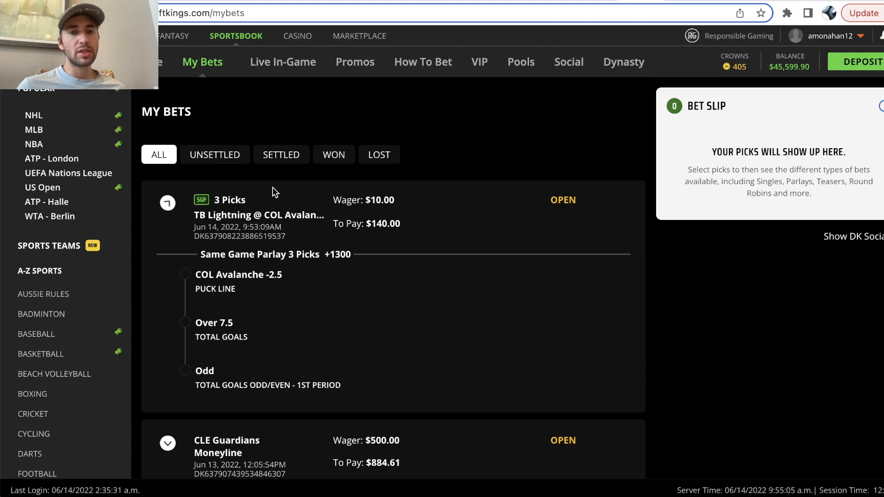
pyautogui.doubleClick(238, 274)
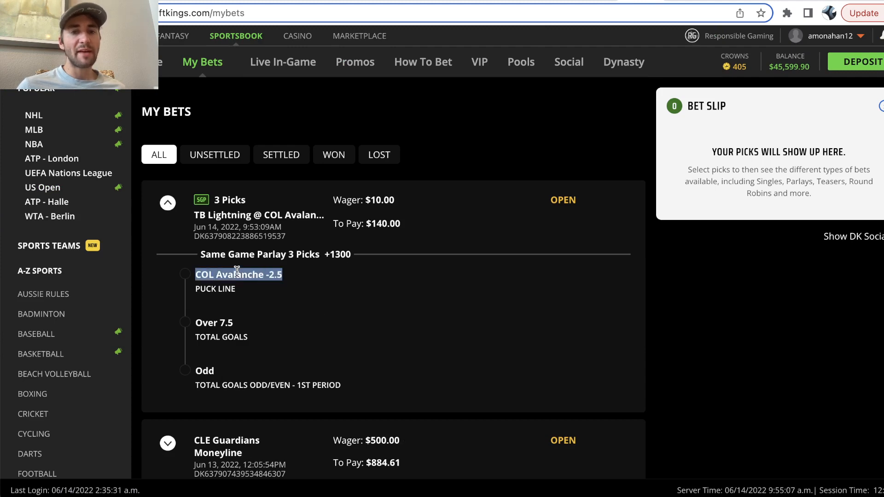
pyautogui.scroll(-3)
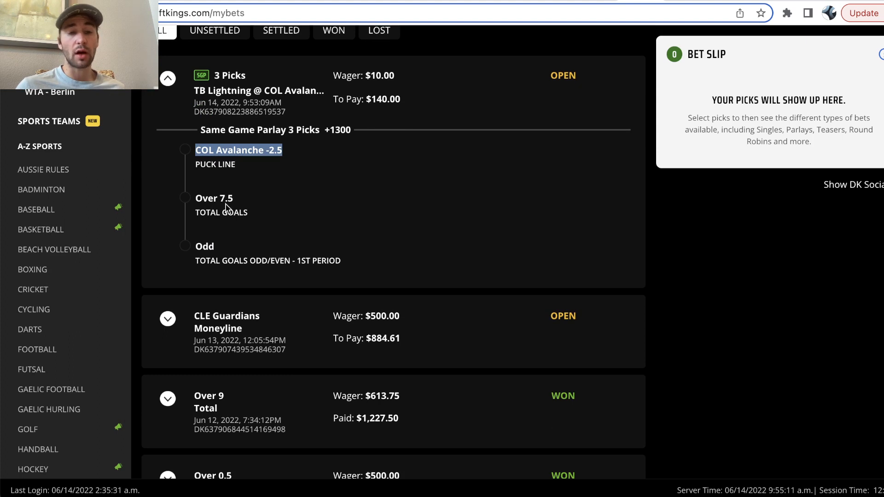
pyautogui.doubleClick(239, 150)
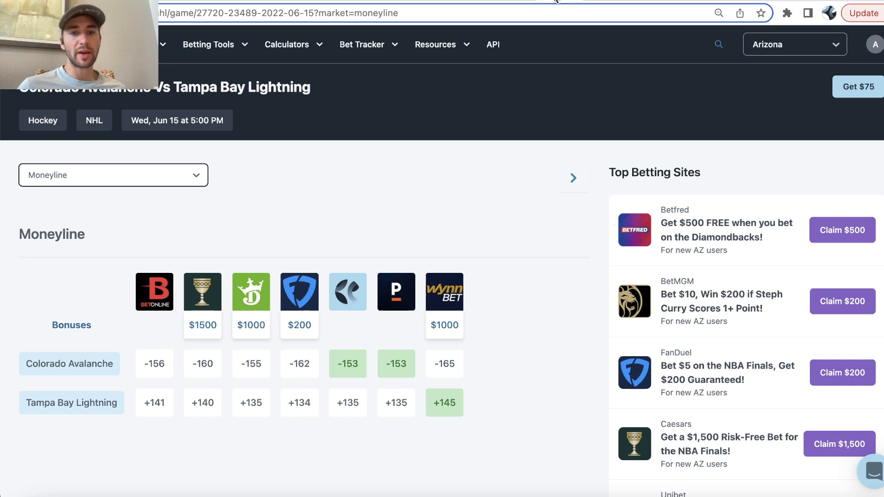
pyautogui.moveTo(299, 292)
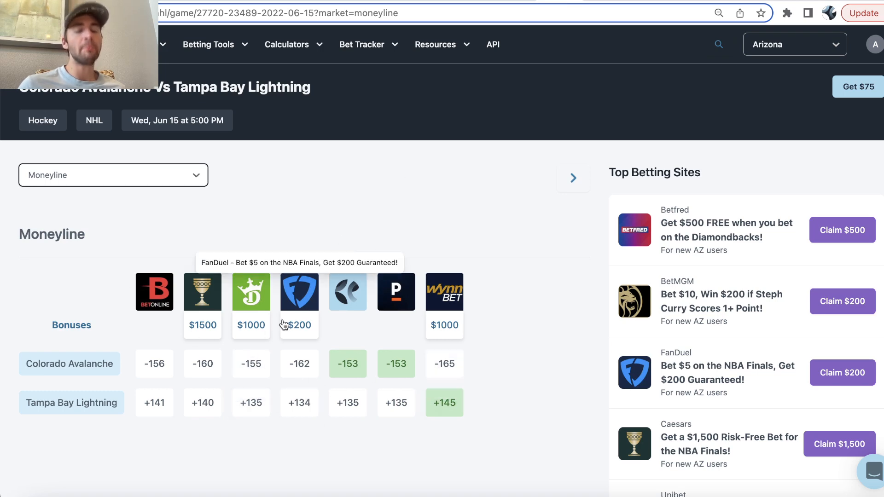
# Step: Browse the market list for the Avalanche vs Lightning game in OddsJam
pyautogui.click(113, 175)
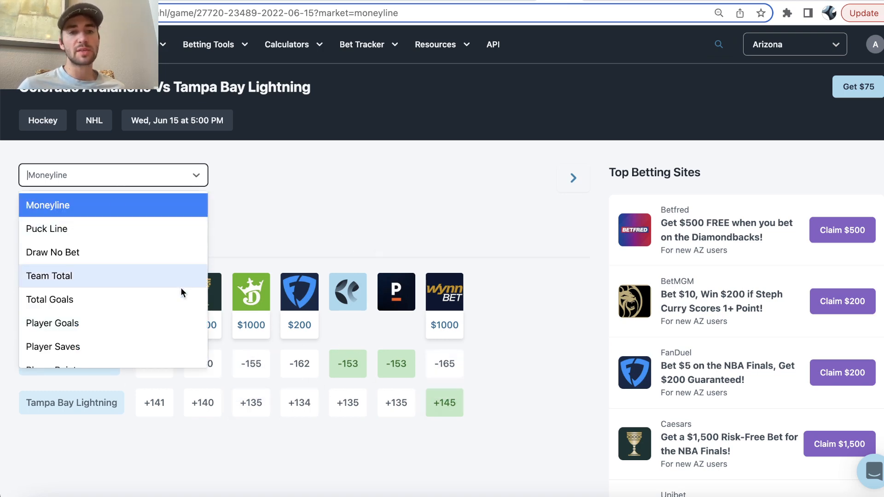
pyautogui.click(48, 204)
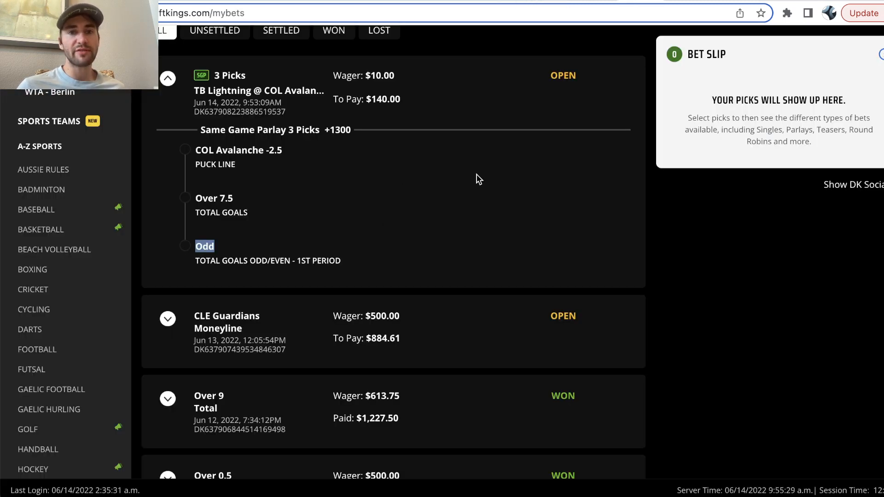
pyautogui.moveTo(372, 231)
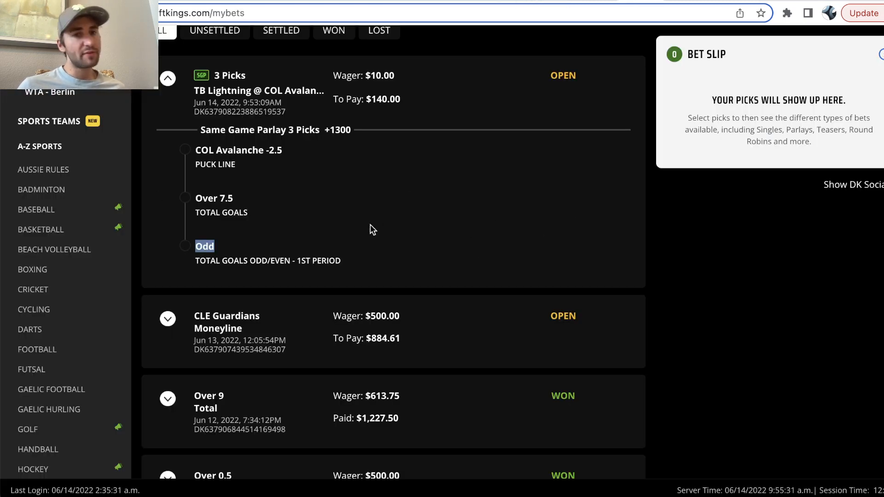
pyautogui.moveTo(486, 173)
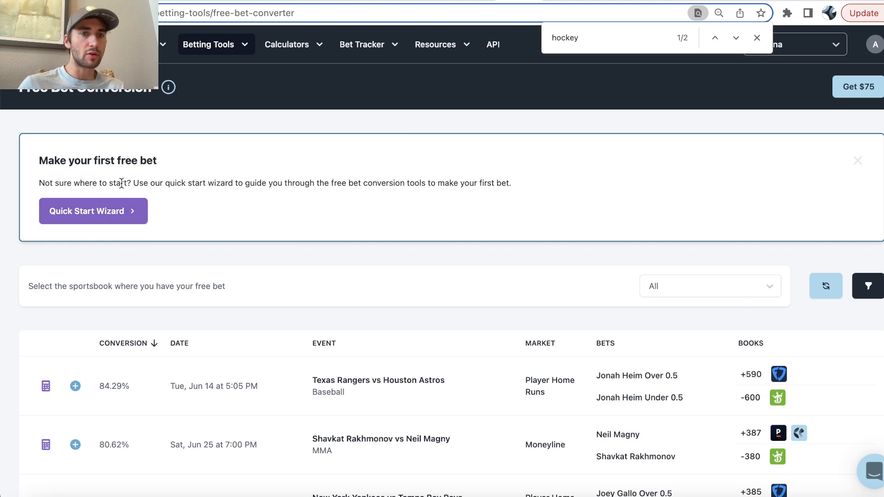
# Step: Filter the Free Bet Conversion list to DraftKings free bets only
pyautogui.scroll(-3)
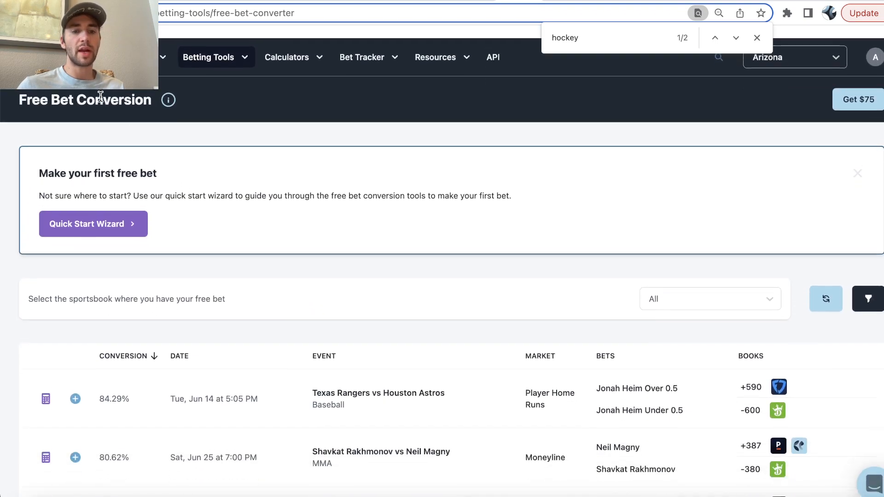
pyautogui.click(709, 298)
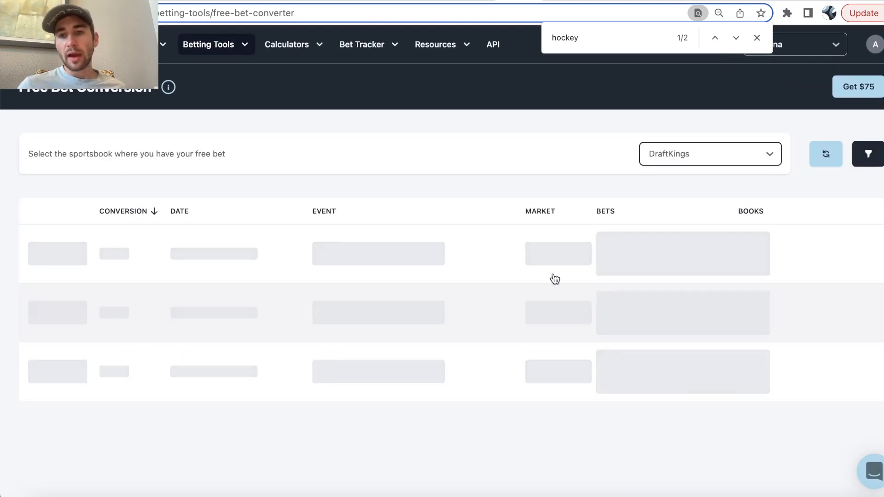
pyautogui.moveTo(471, 322)
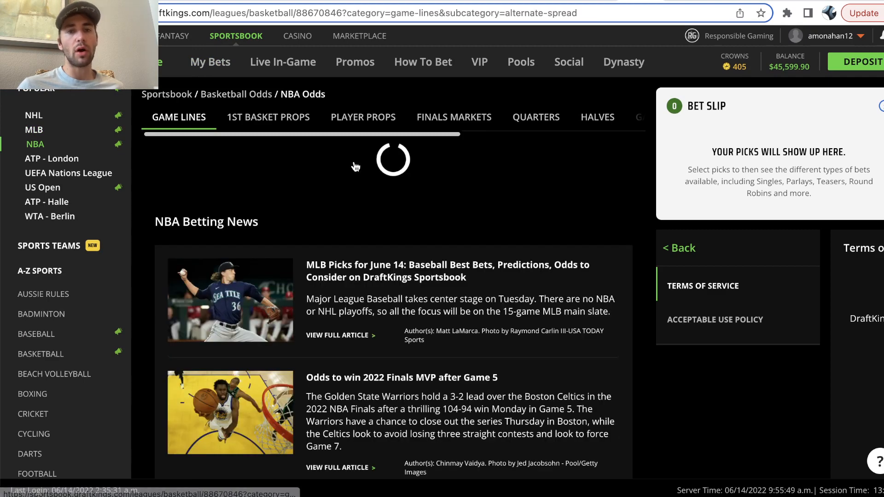
# Step: Review the DraftKings conversions led by 49ers vs Seahawks moneyline at 71.26%
pyautogui.click(363, 117)
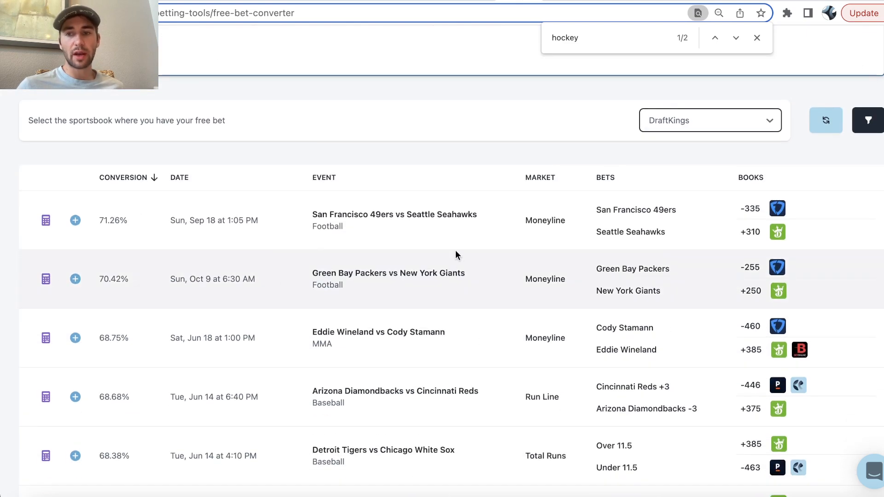
pyautogui.scroll(-3)
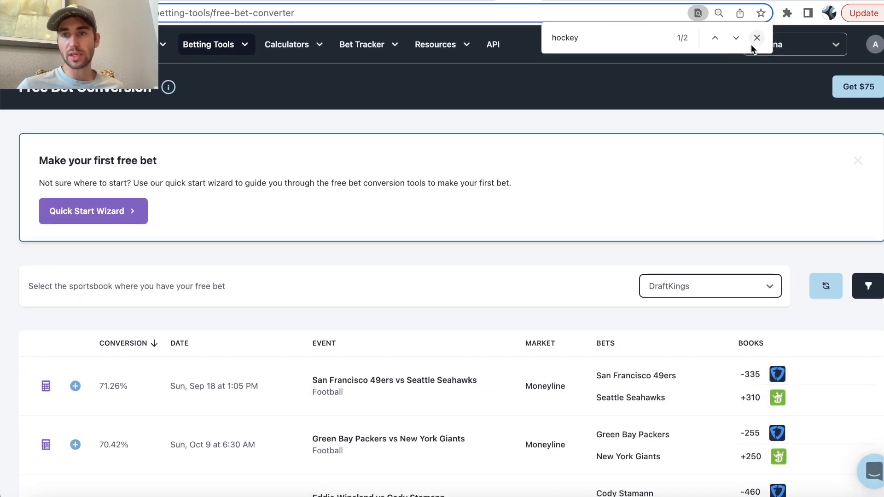
pyautogui.click(757, 38)
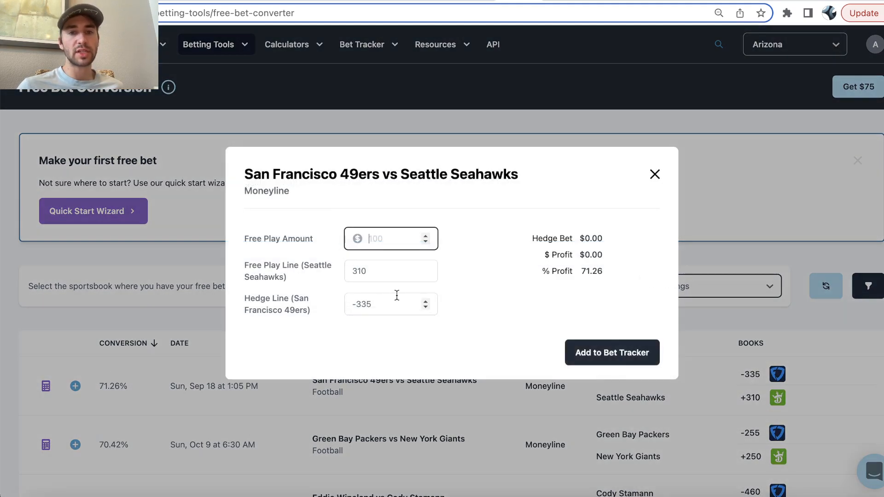
# Step: Calculate the 49ers vs Seahawks conversion for a $10 free play: $23.87 hedge, $7.13 profit
pyautogui.write('10')
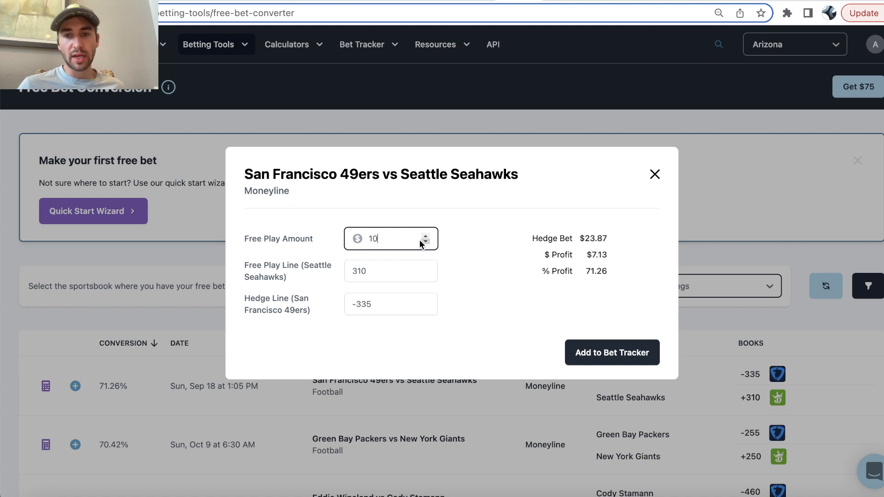
pyautogui.moveTo(103, 369)
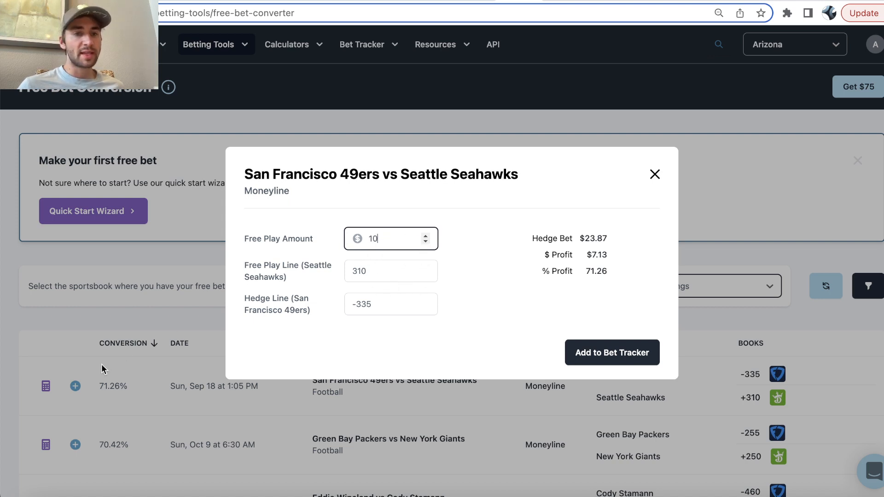
pyautogui.moveTo(602, 331)
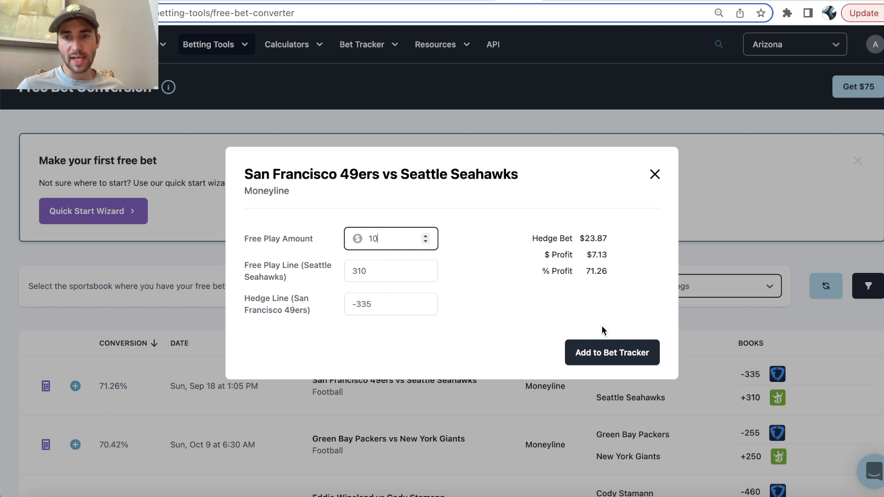
pyautogui.moveTo(401, 242)
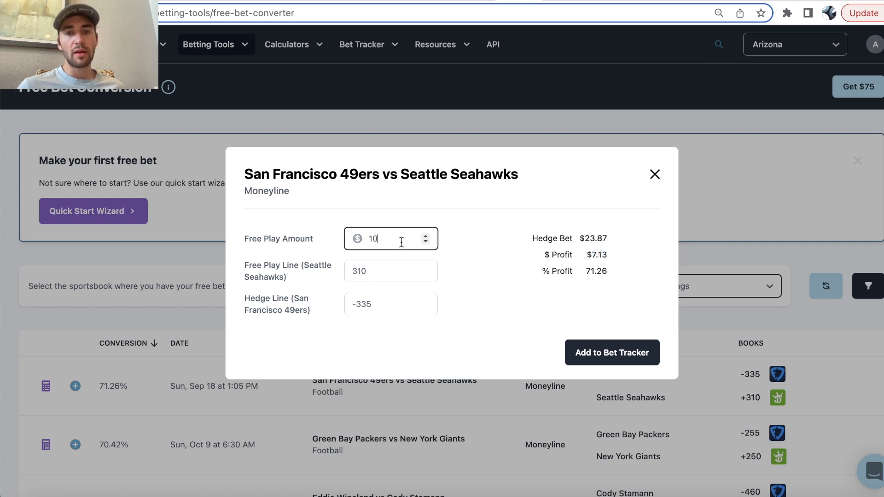
pyautogui.click(390, 270)
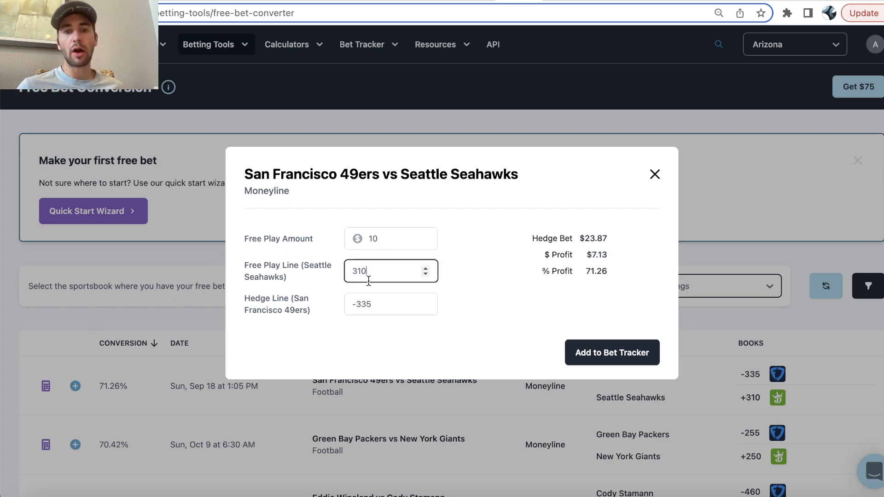
pyautogui.doubleClick(359, 271)
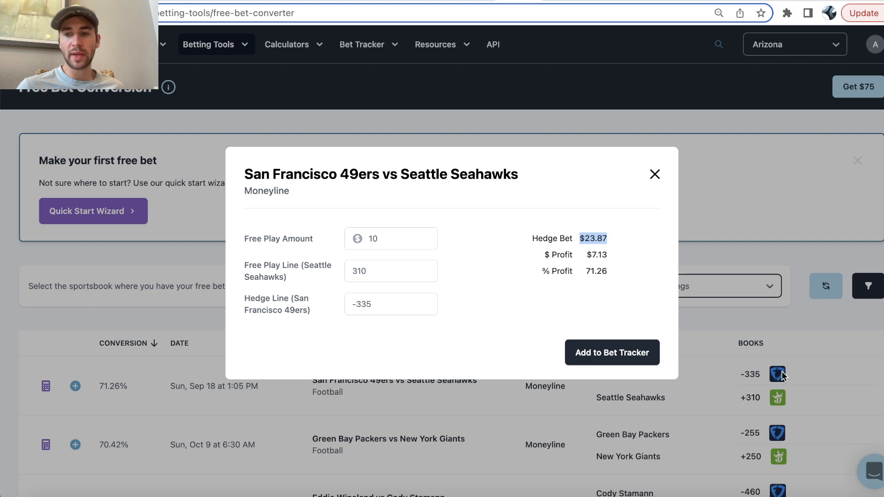
pyautogui.click(655, 174)
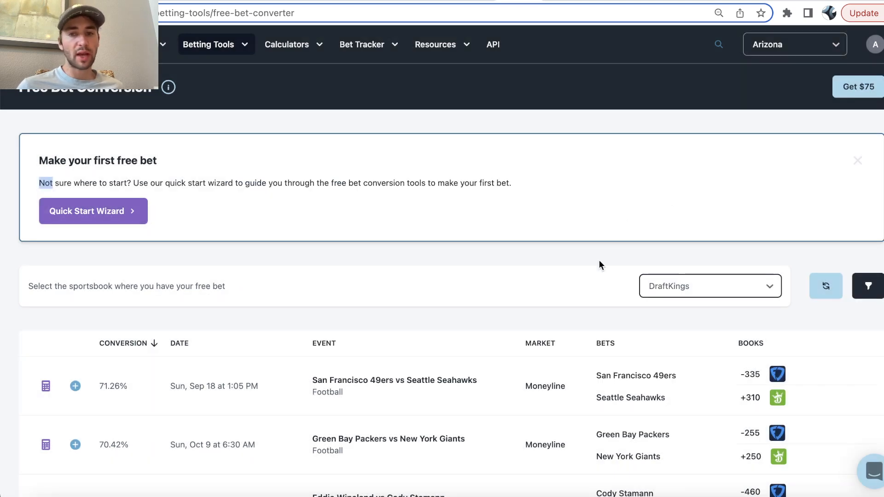
# Step: Browse more DraftKings conversion rows, including Wineland vs Stamann moneyline at 68.75%
pyautogui.scroll(-3)
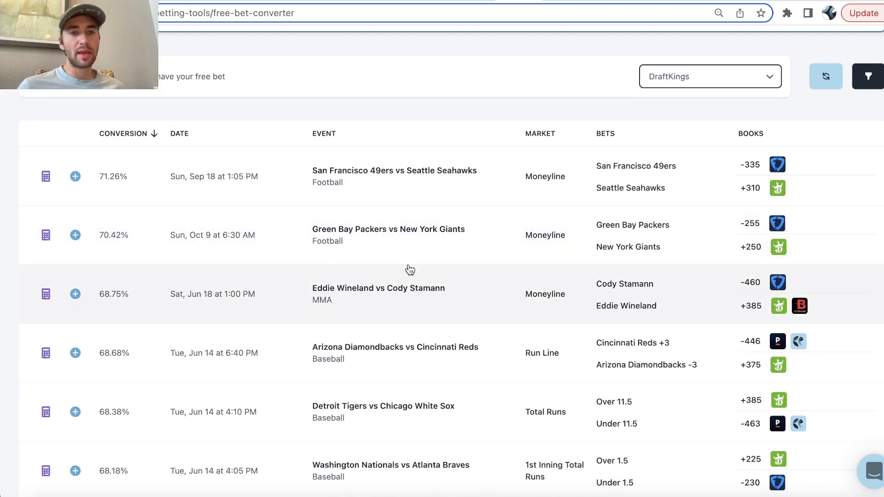
pyautogui.moveTo(203, 152)
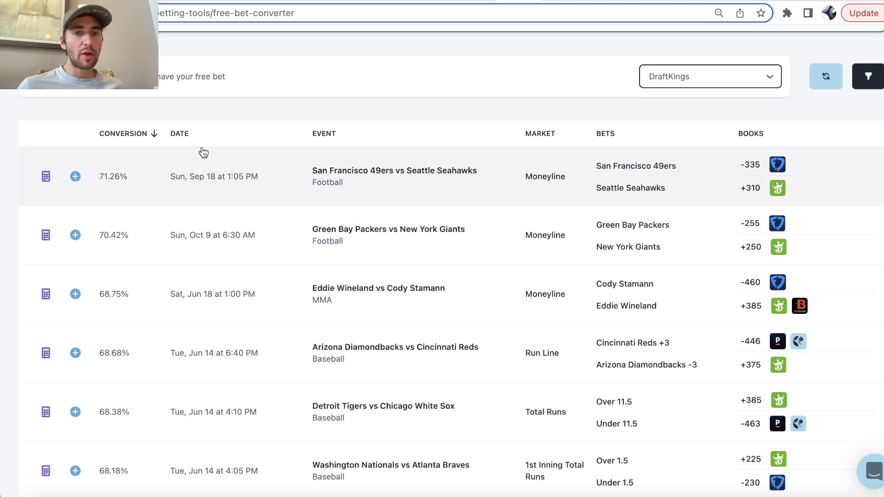
pyautogui.moveTo(45, 294)
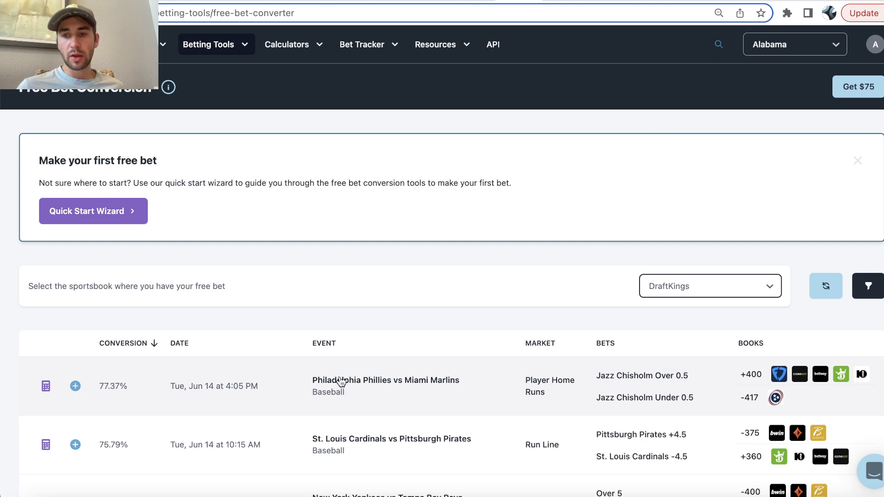
pyautogui.moveTo(118, 401)
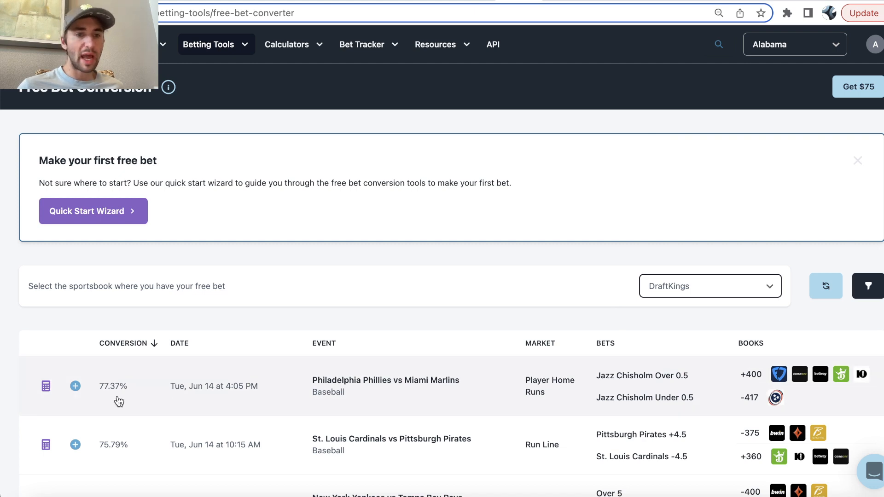
pyautogui.moveTo(295, 424)
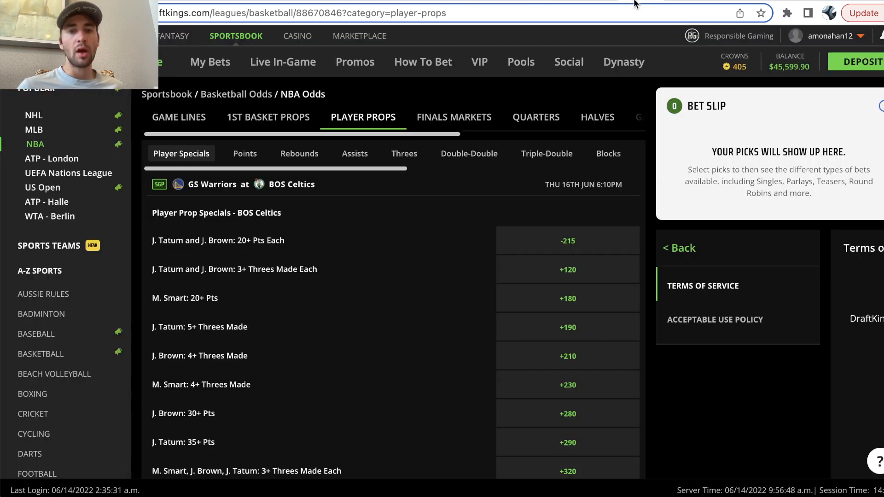
pyautogui.moveTo(210, 62)
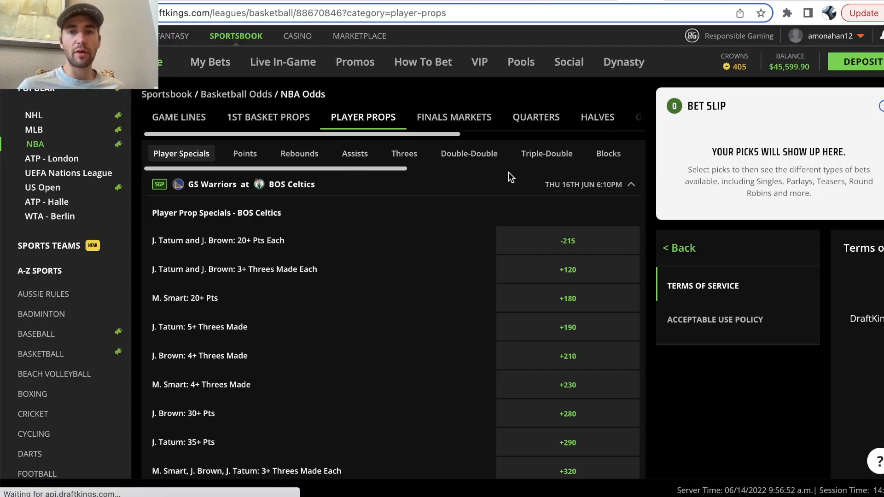
# Step: Show the DraftKings My Bets history with open wagers above settled wins
pyautogui.click(203, 62)
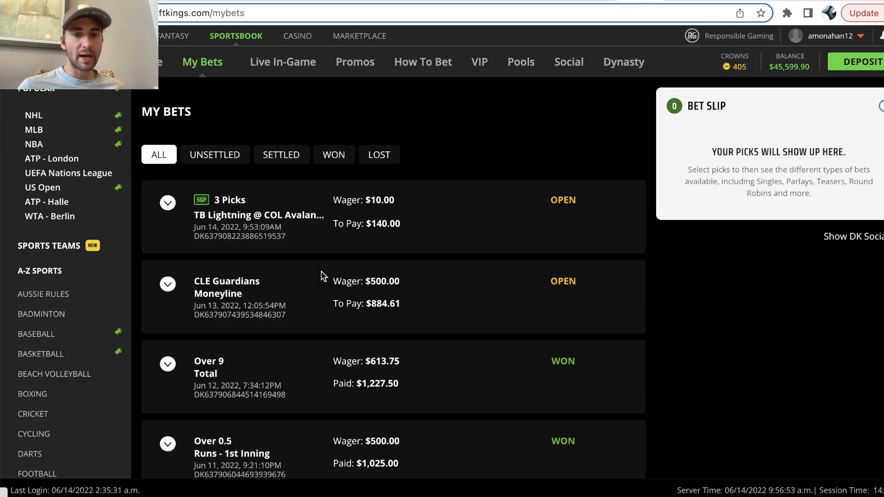
pyautogui.click(168, 202)
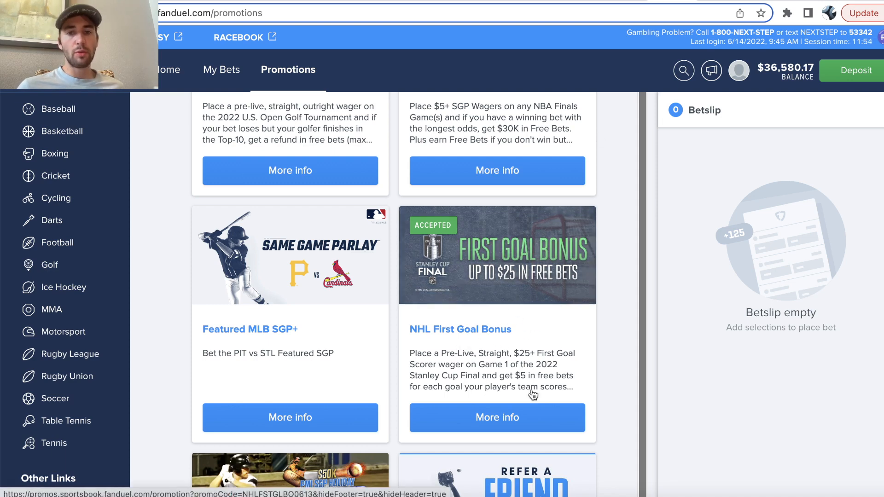
pyautogui.moveTo(513, 300)
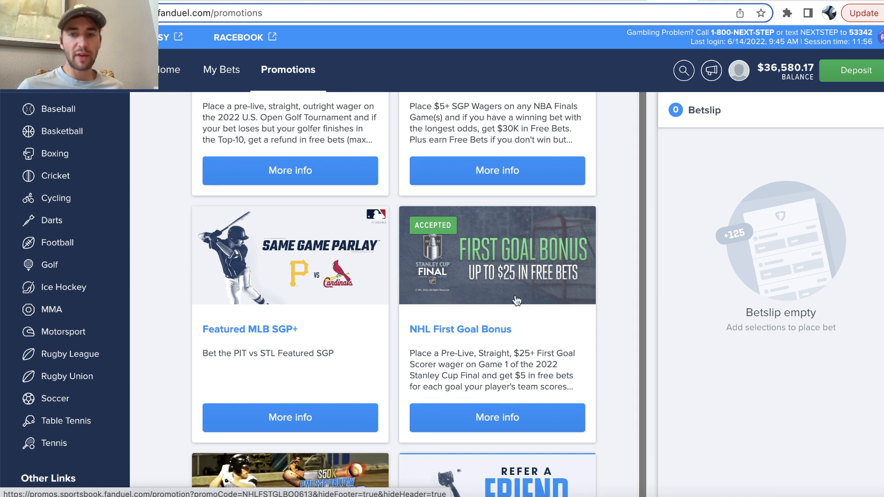
pyautogui.moveTo(501, 352)
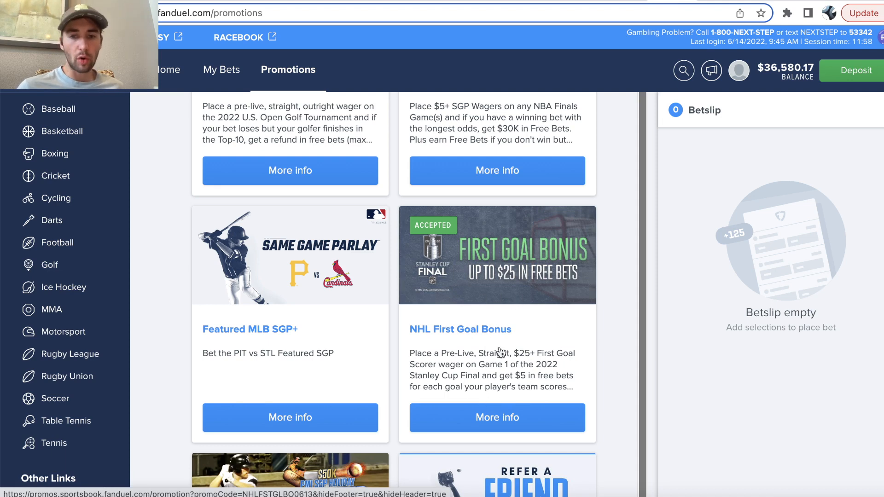
pyautogui.moveTo(527, 356)
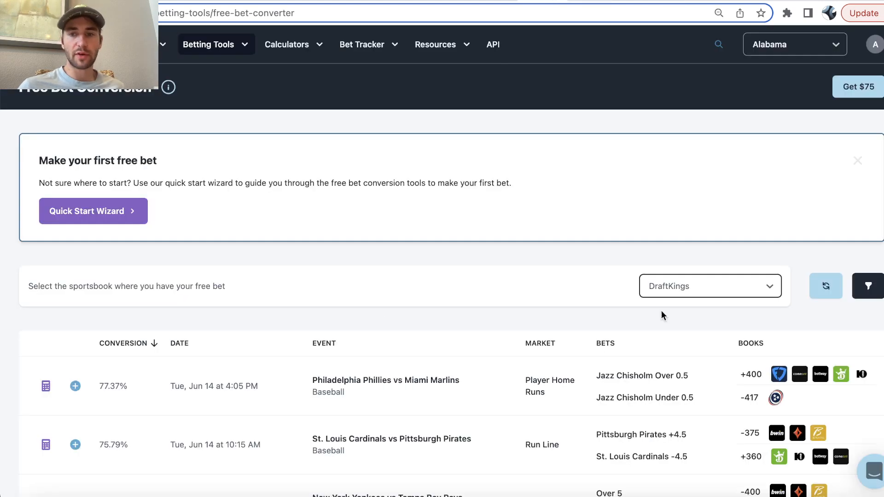
# Step: Show FanDuel's Ice Hockey page with the Lightning vs Avalanche spread, moneyline and total odds
pyautogui.write('fanduel.com/promotions')
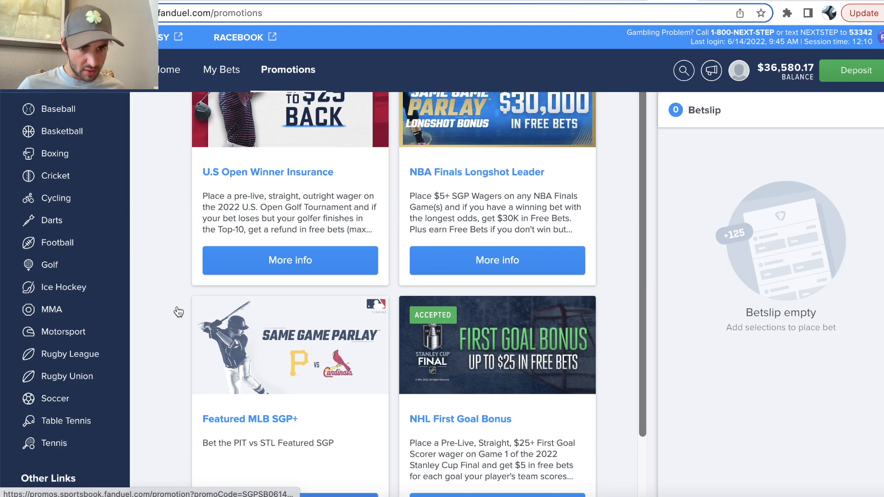
pyautogui.click(50, 265)
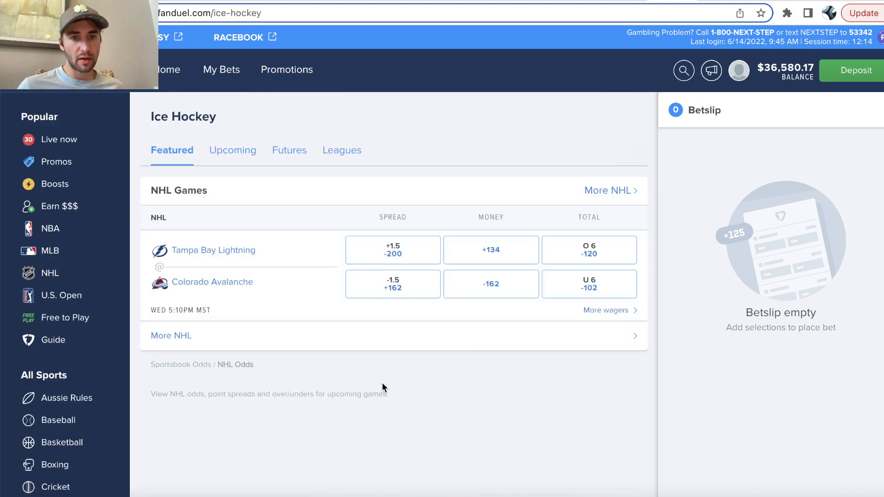
# Step: Compare Avalanche Over/Under 3.5 and Lightning Over/Under 2.5 team totals across sportsbooks
pyautogui.click(213, 249)
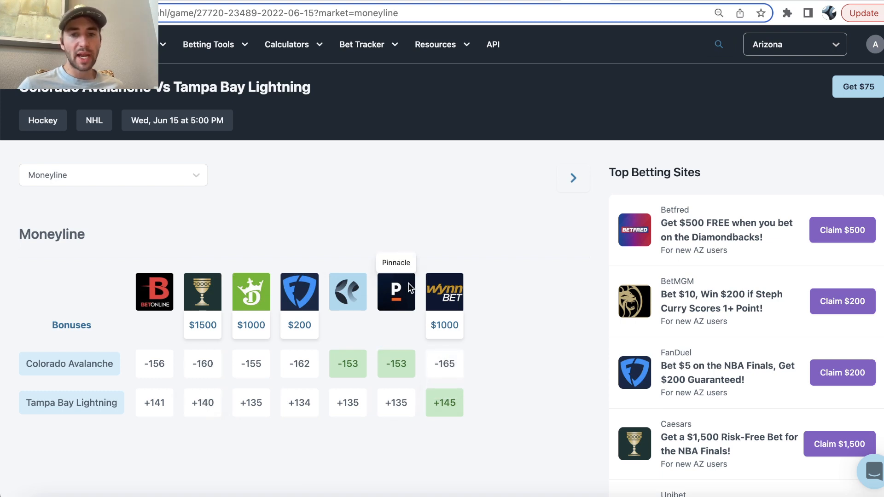
pyautogui.moveTo(396, 331)
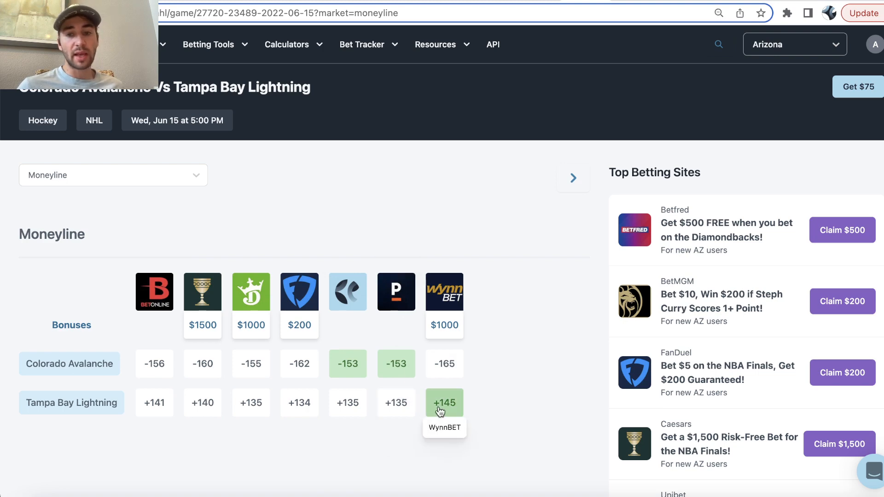
pyautogui.moveTo(441, 403)
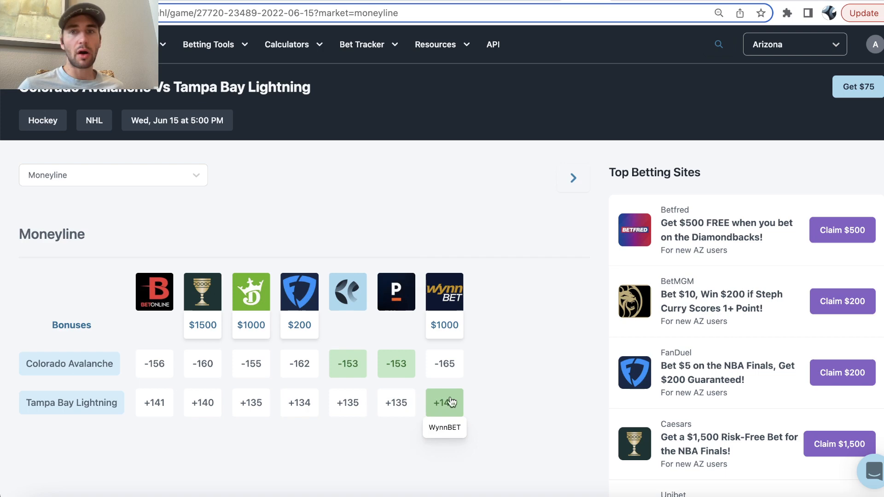
pyautogui.click(112, 175)
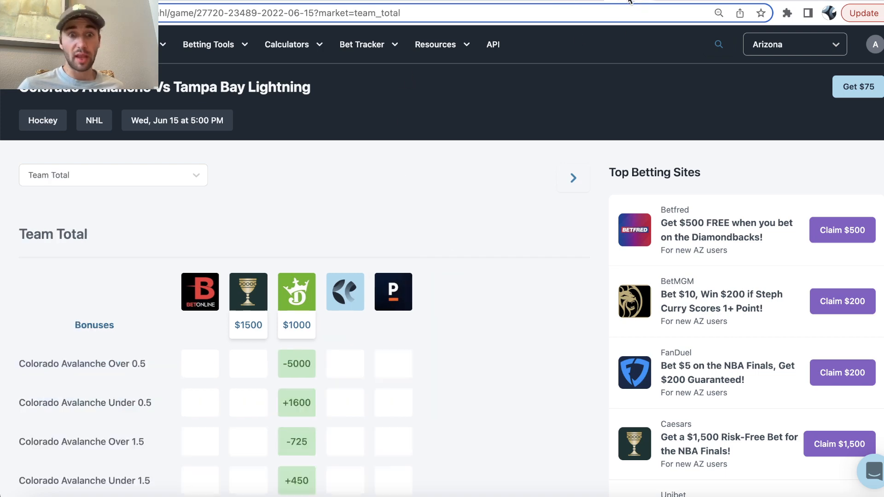
pyautogui.scroll(-3)
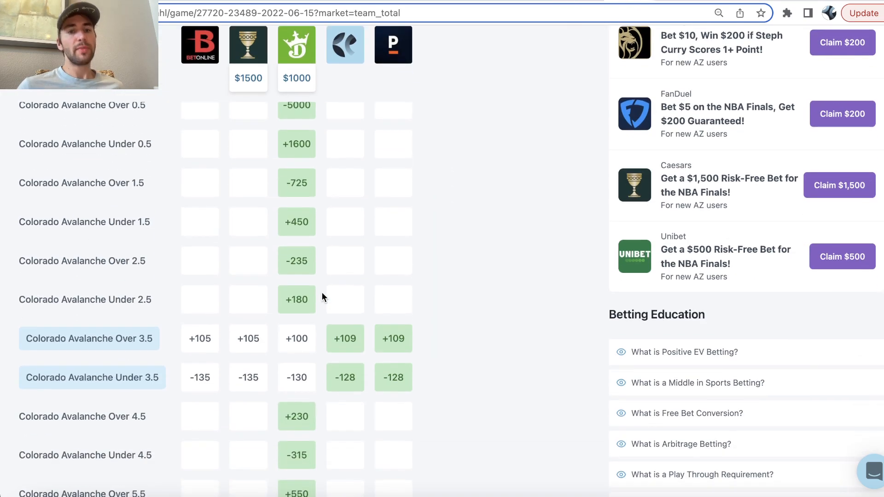
pyautogui.moveTo(263, 284)
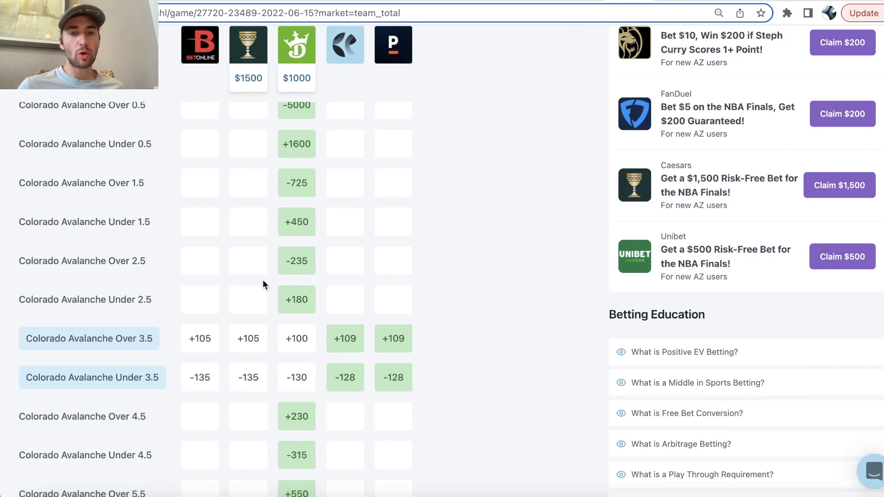
pyautogui.scroll(-3)
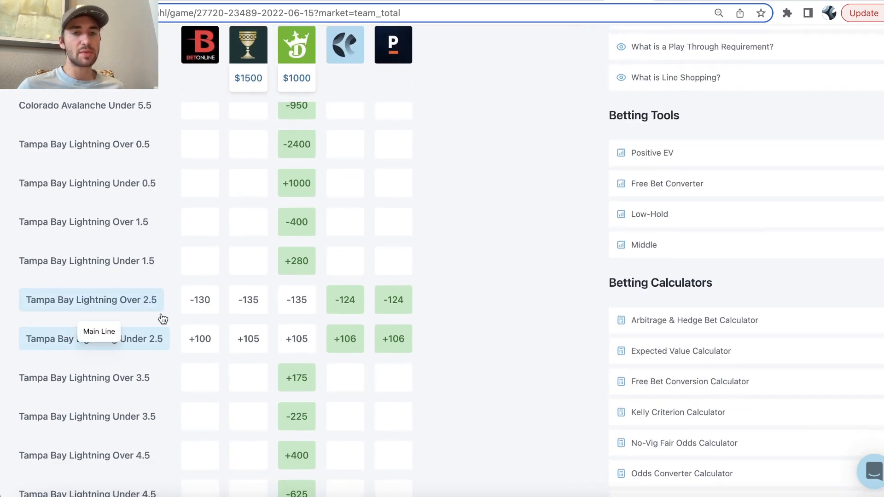
pyautogui.moveTo(172, 379)
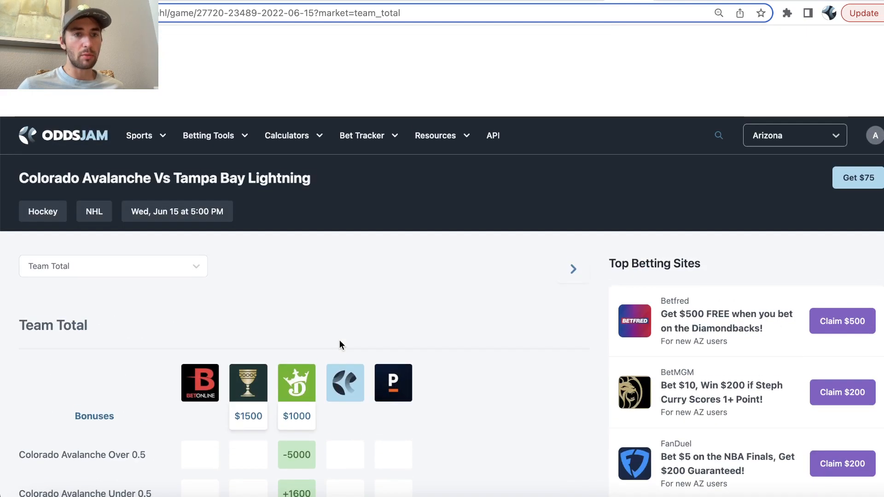
pyautogui.scroll(-3)
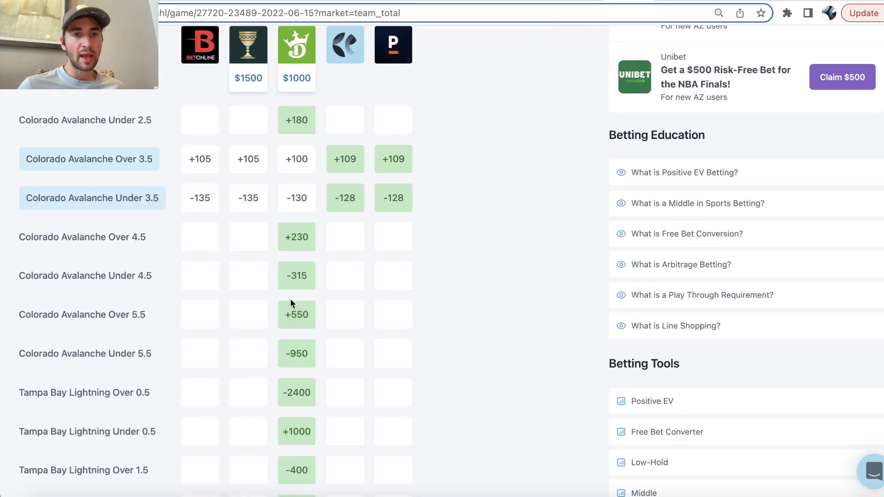
pyautogui.scroll(-3)
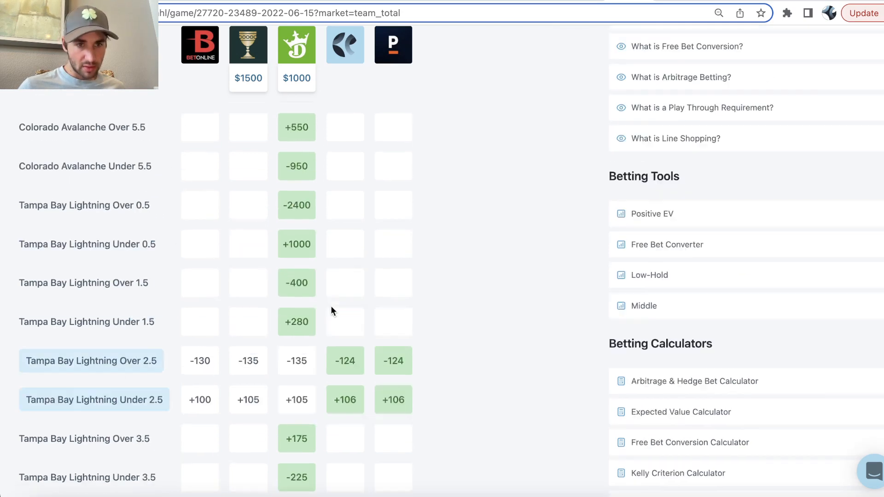
pyautogui.scroll(-3)
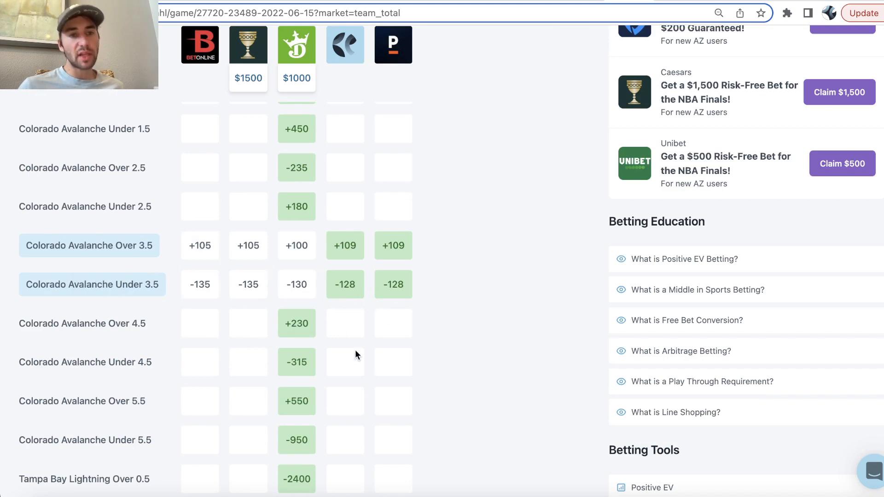
pyautogui.moveTo(344, 285)
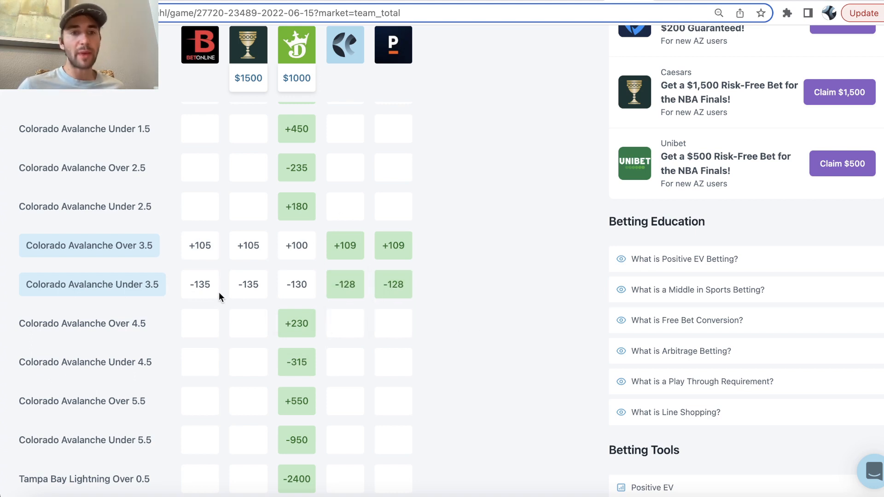
pyautogui.moveTo(200, 284)
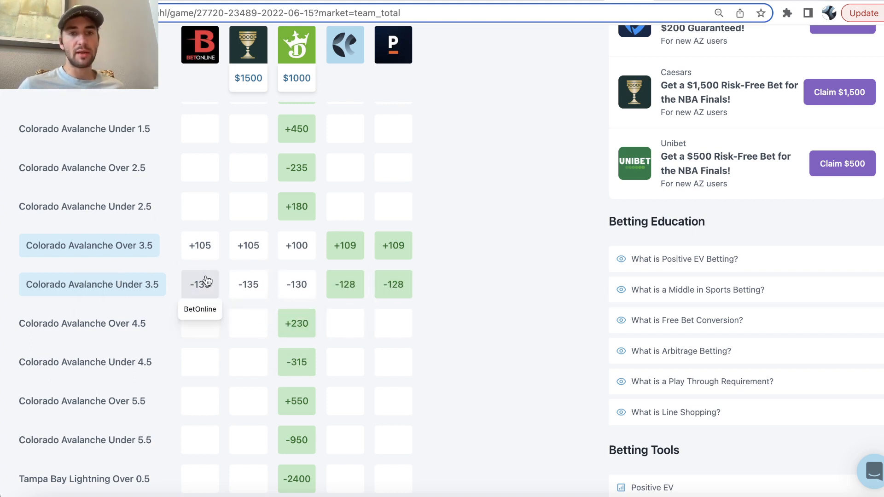
pyautogui.moveTo(212, 273)
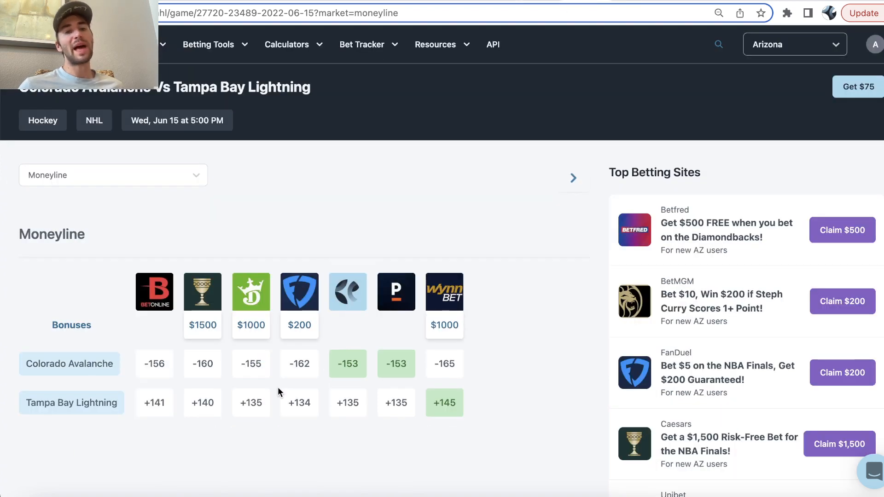
pyautogui.moveTo(202, 364)
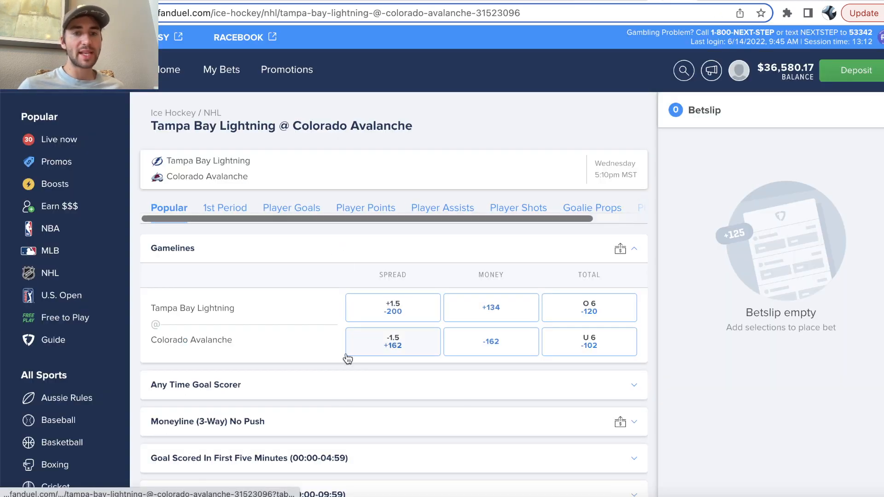
# Step: Place a $25 first-goal-scorer bet at +1100 on Lightning @ Avalanche in FanDuel
pyautogui.scroll(-3)
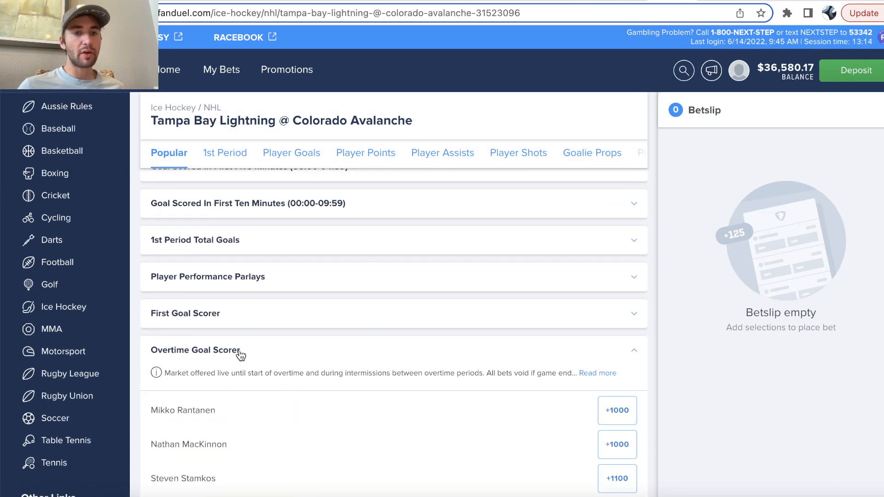
pyautogui.click(288, 347)
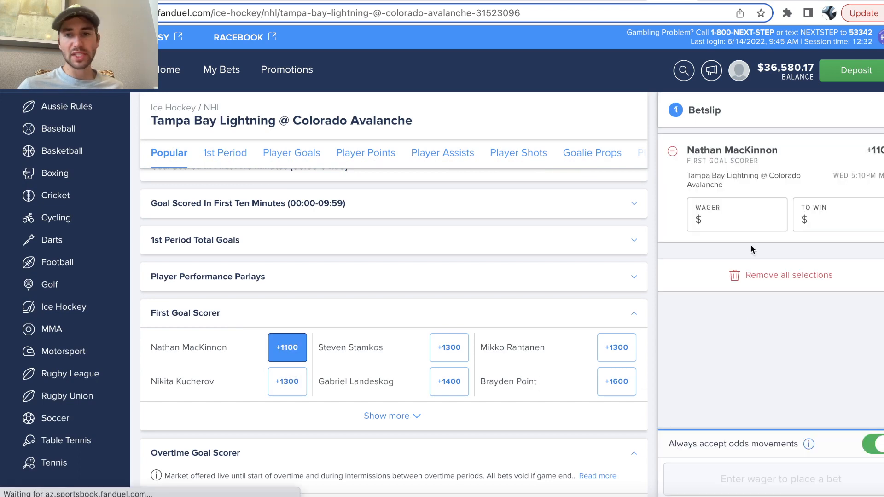
pyautogui.click(781, 479)
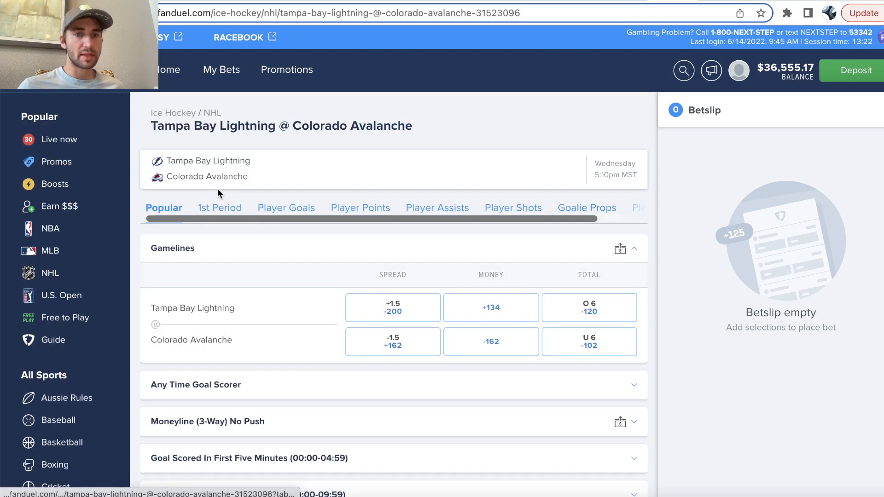
# Step: Review the game's active bets, then return to OddsJam's team totals odds comparison
pyautogui.click(163, 208)
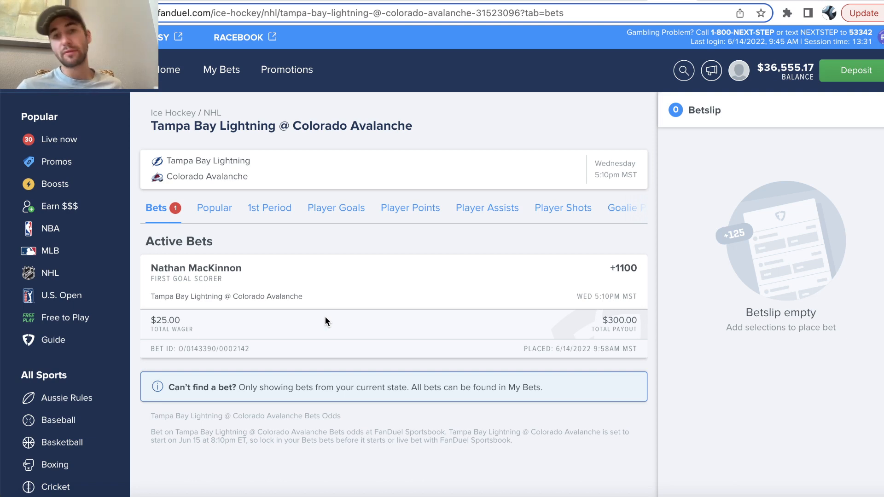
pyautogui.moveTo(456, 283)
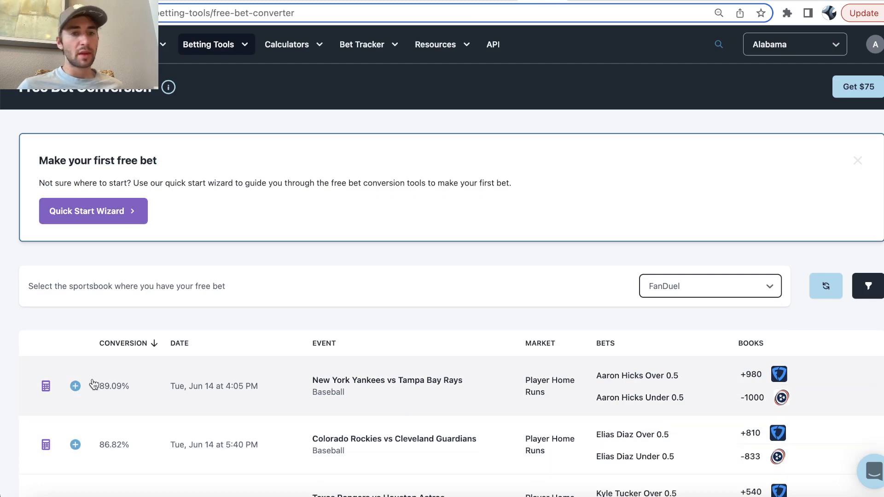
pyautogui.moveTo(128, 387)
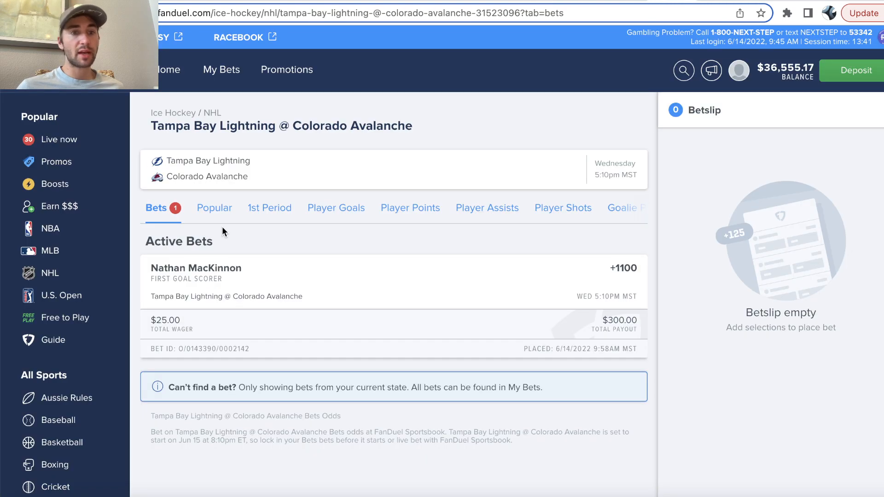
pyautogui.click(50, 250)
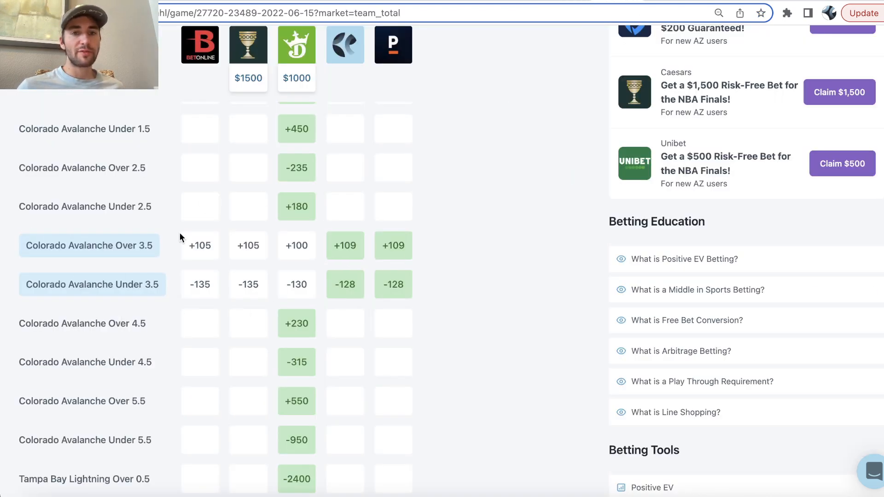
pyautogui.moveTo(219, 326)
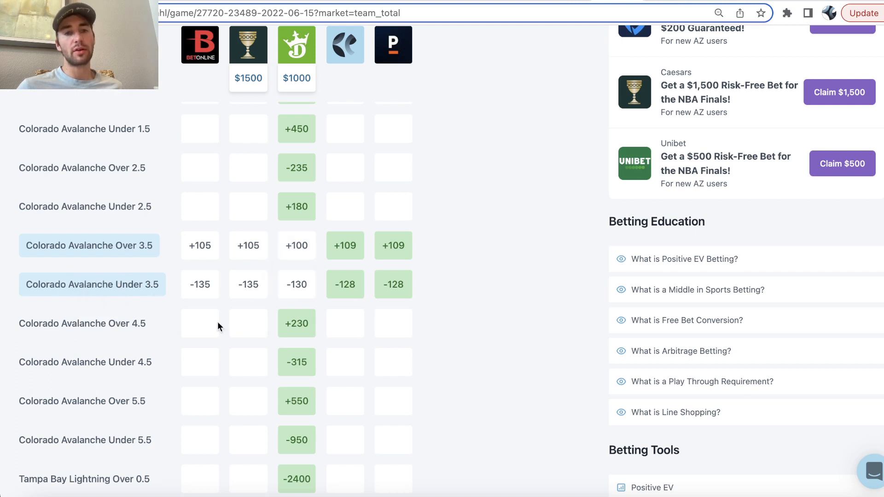
pyautogui.moveTo(297, 170)
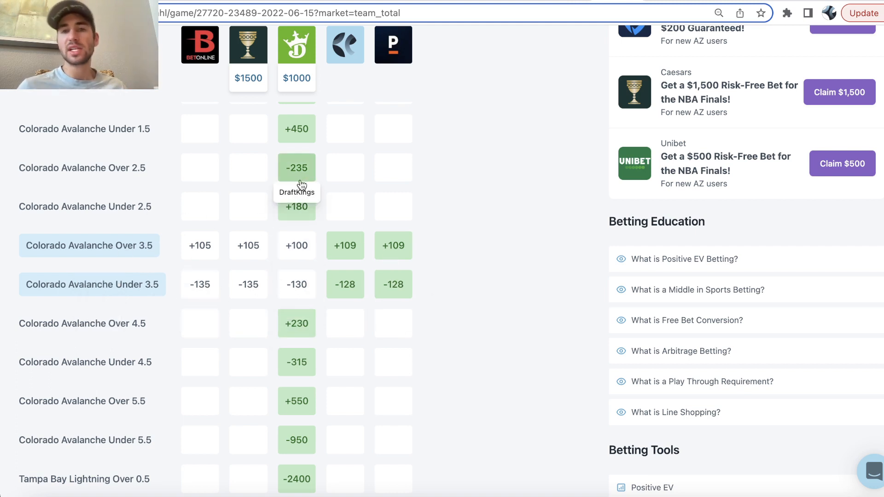
pyautogui.moveTo(321, 272)
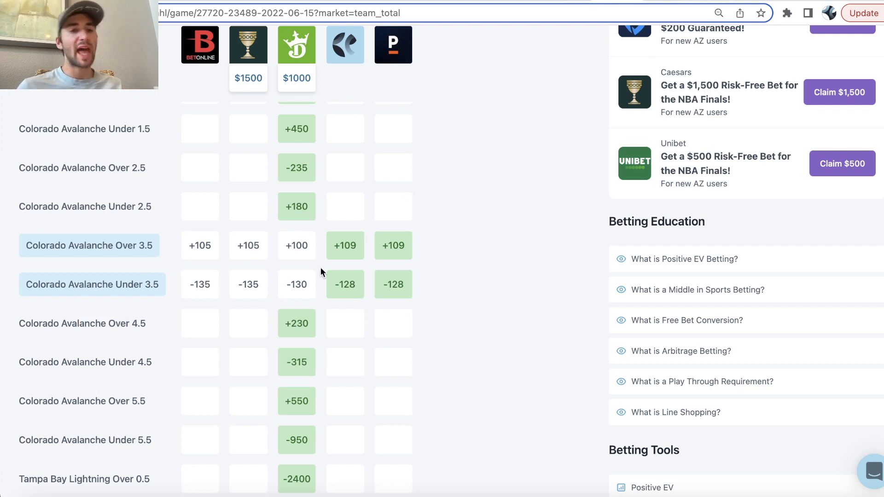
pyautogui.moveTo(200, 285)
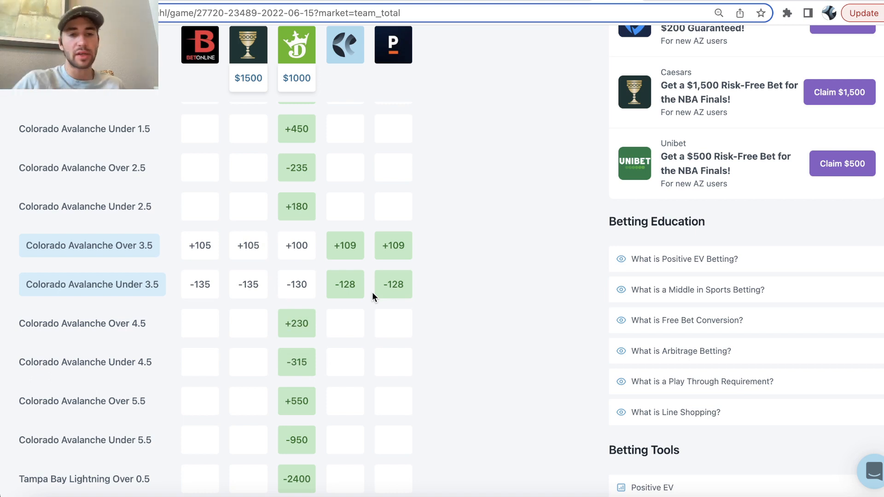
pyautogui.moveTo(393, 284)
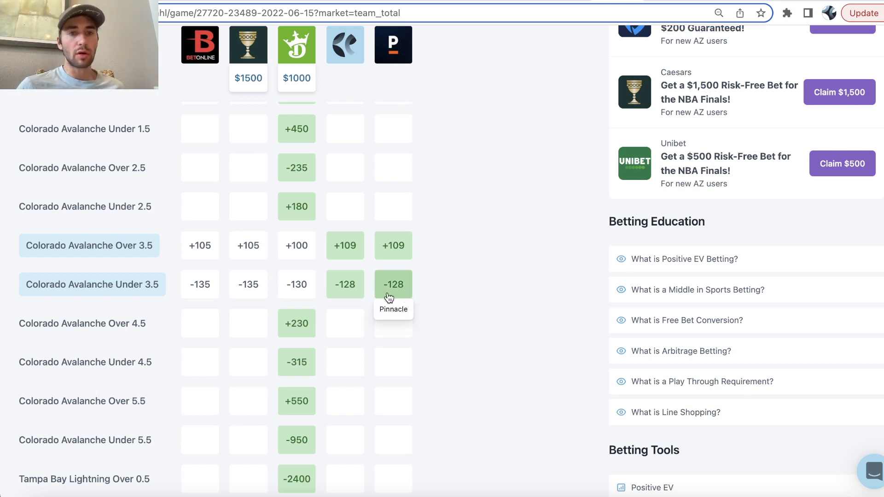
pyautogui.moveTo(230, 277)
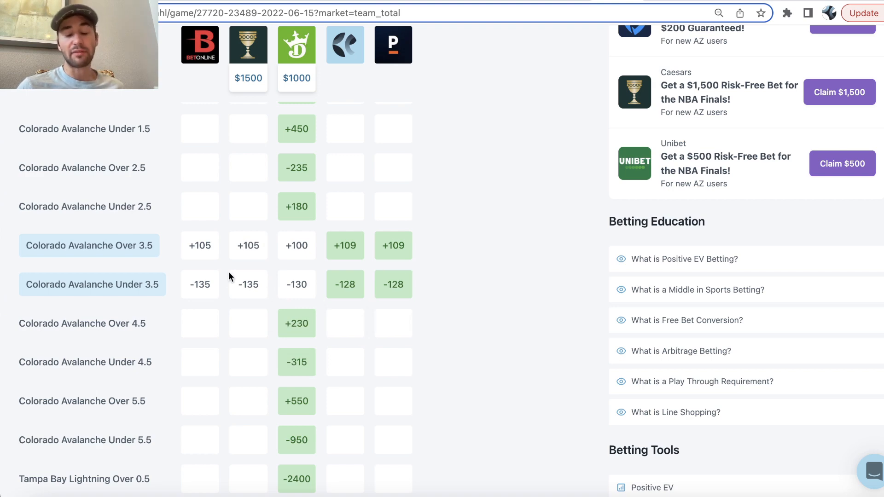
pyautogui.moveTo(449, 283)
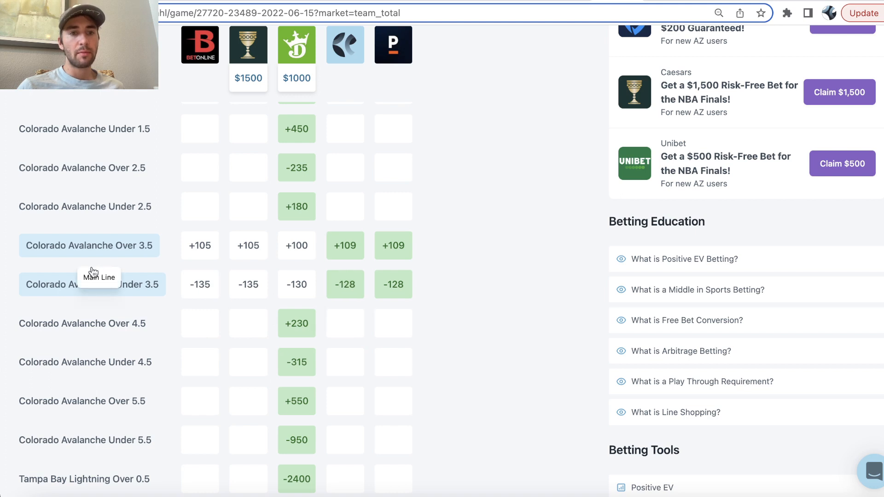
pyautogui.moveTo(151, 277)
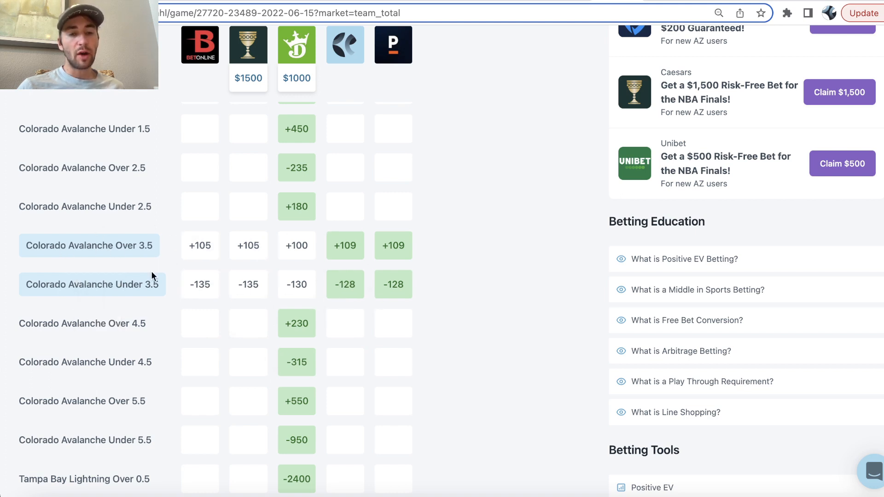
pyautogui.moveTo(365, 245)
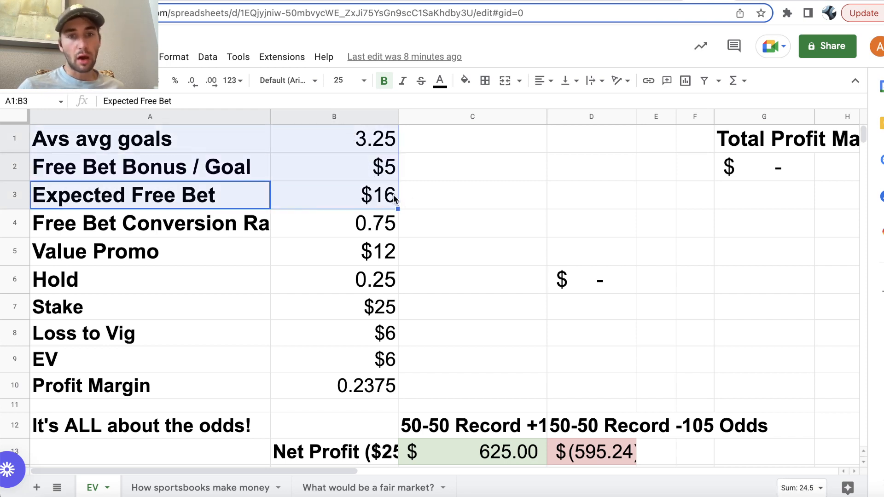
# Step: Highlight the 3.25 Avs average goals value and the $16 Expected Free Bet row in the EV sheet
pyautogui.click(333, 139)
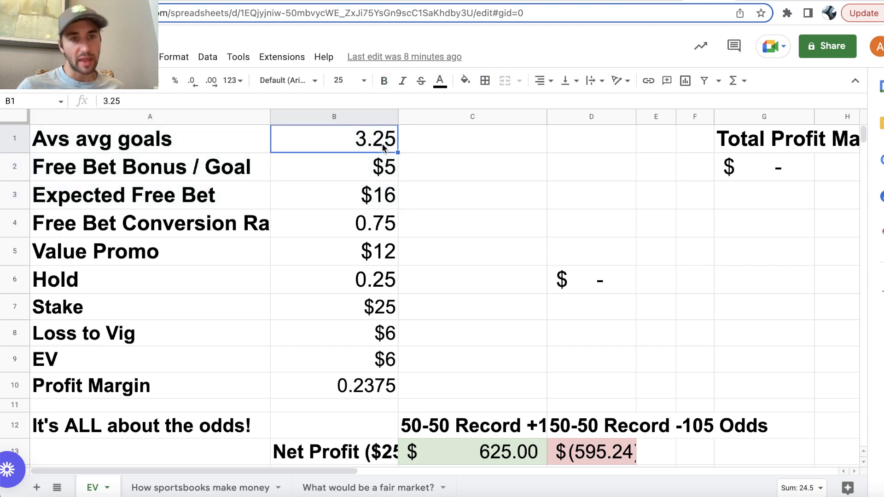
pyautogui.click(333, 195)
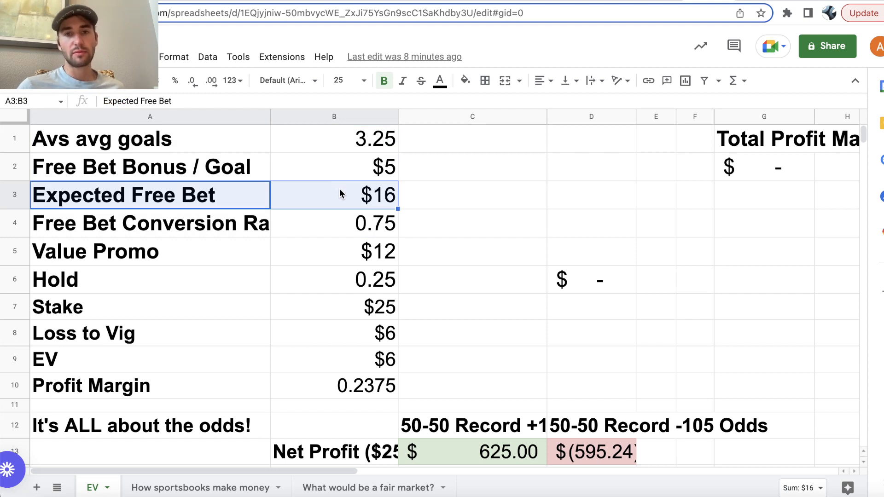
pyautogui.moveTo(773, 20)
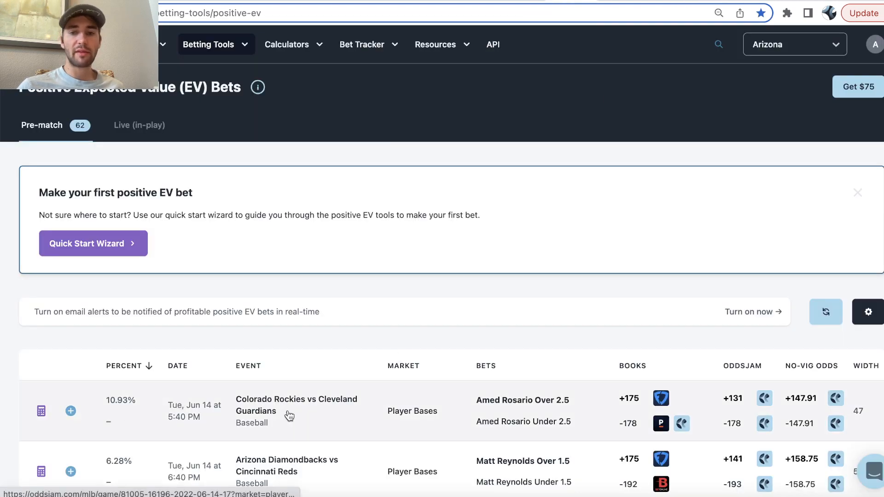
# Step: Show OddsJam's free bet conversion table, led by Cardinals vs Pirates at 86.02%
pyautogui.click(208, 44)
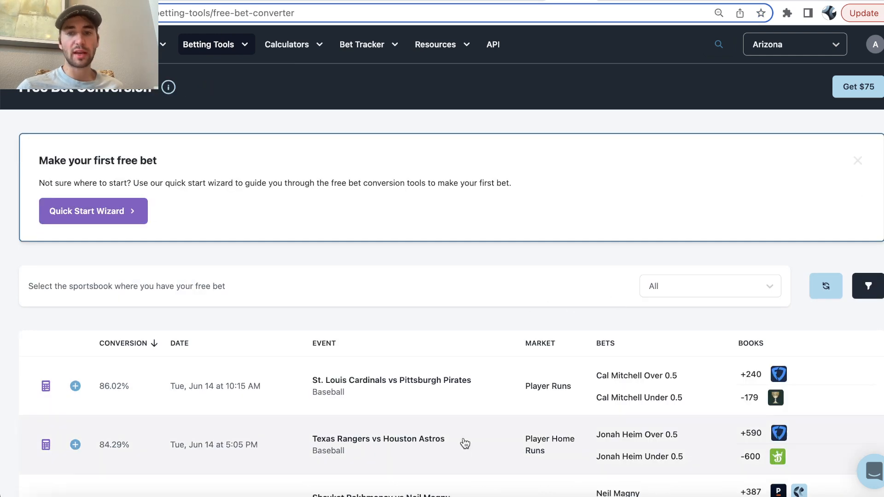
pyautogui.moveTo(369, 388)
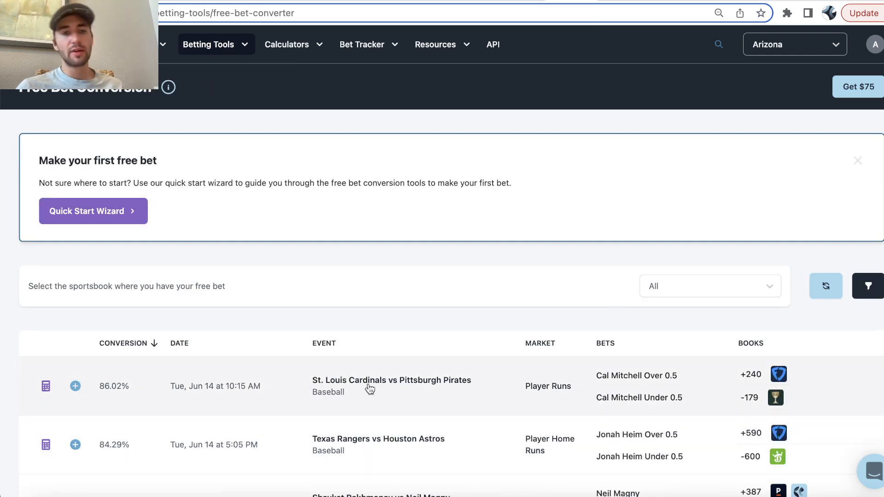
pyautogui.scroll(-3)
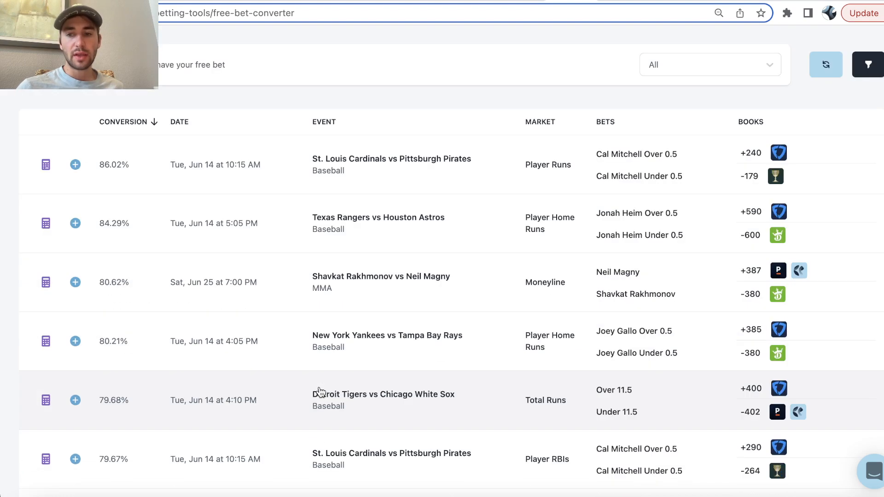
pyautogui.moveTo(257, 164)
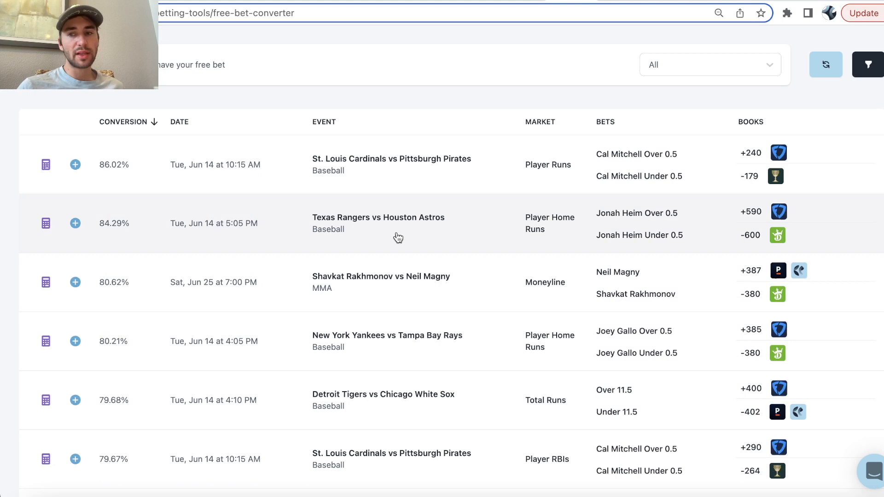
pyautogui.moveTo(312, 227)
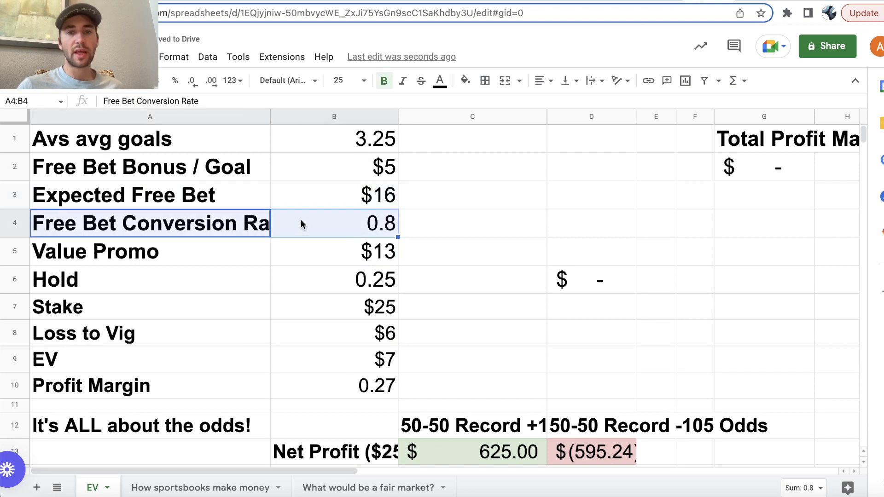
pyautogui.moveTo(172, 232)
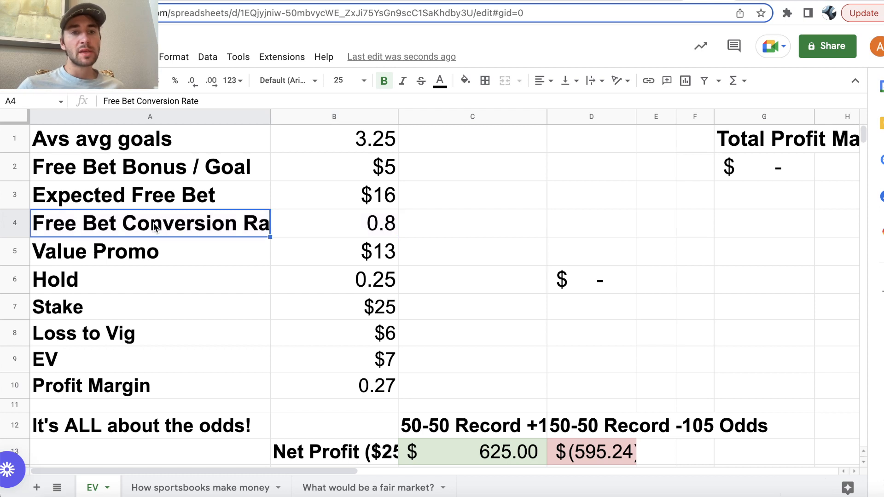
pyautogui.moveTo(149, 223); pyautogui.dragTo(333, 223)
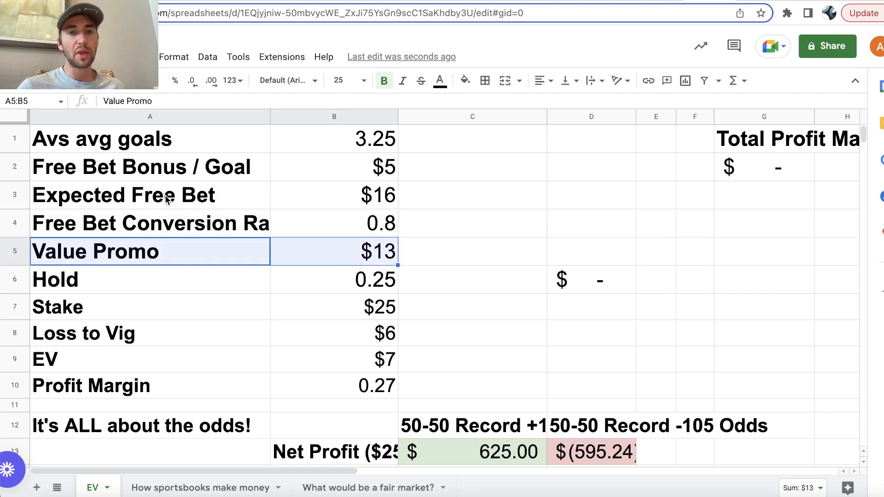
pyautogui.moveTo(401, 186)
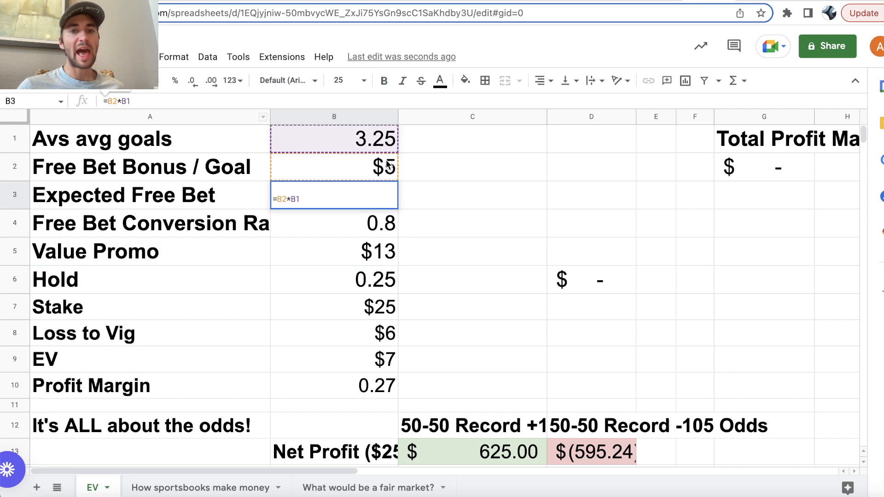
pyautogui.moveTo(387, 173)
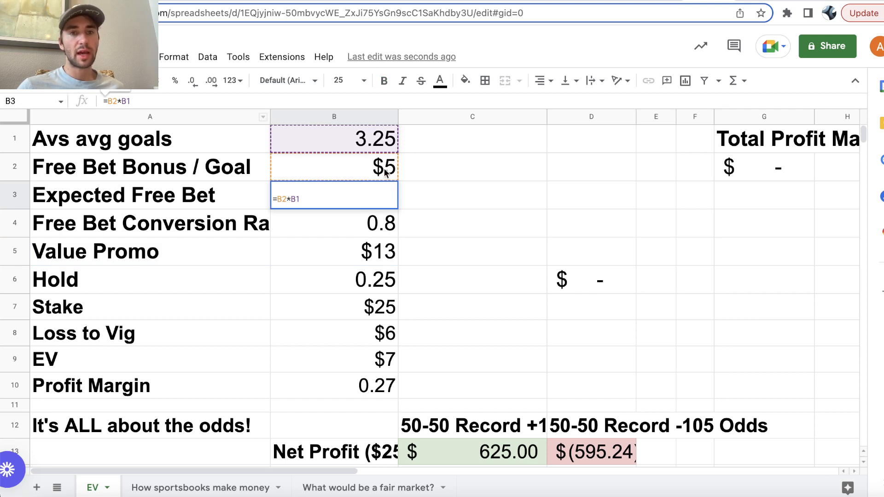
pyautogui.moveTo(385, 186)
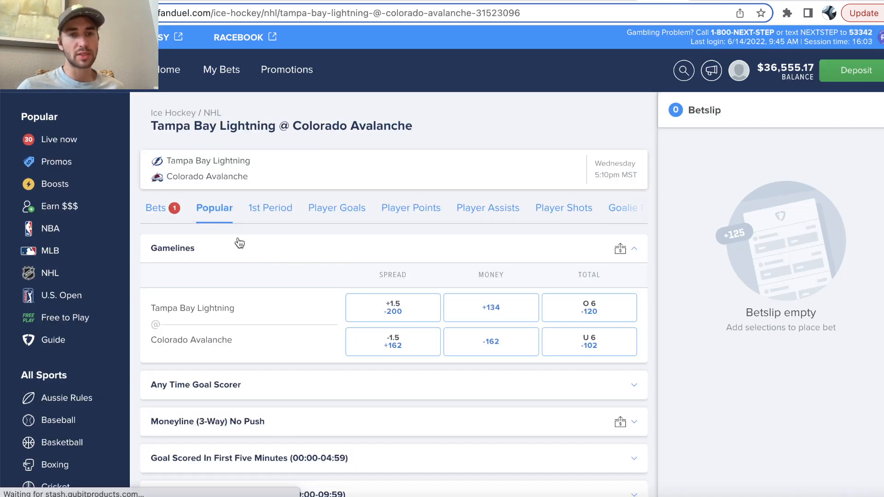
# Step: Bring up FanDuel's Lightning @ Avalanche game lines with an empty betslip
pyautogui.click(159, 207)
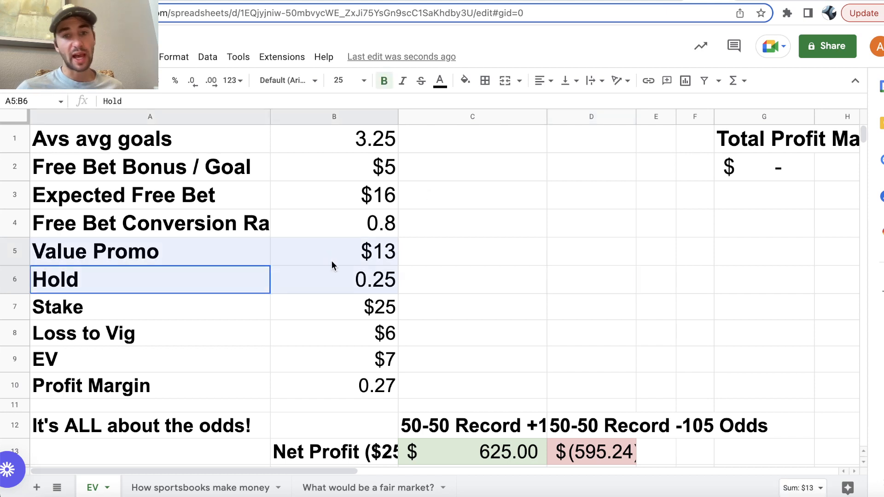
pyautogui.click(150, 280)
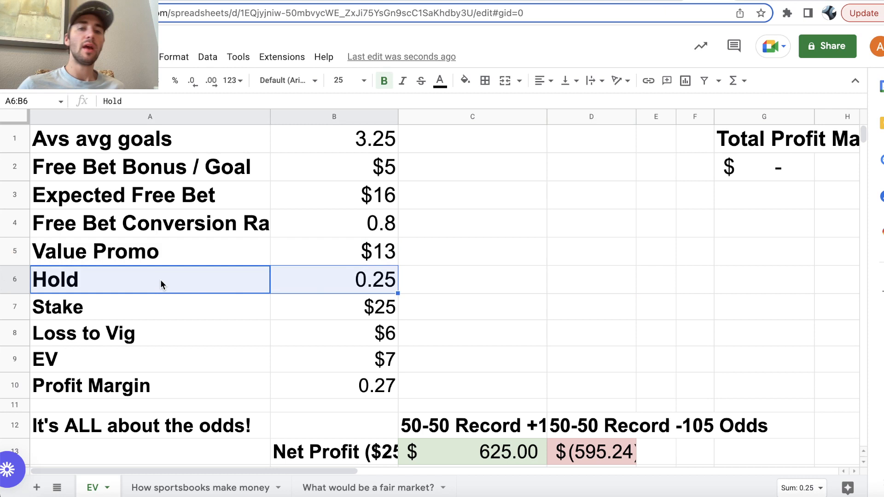
pyautogui.click(333, 280)
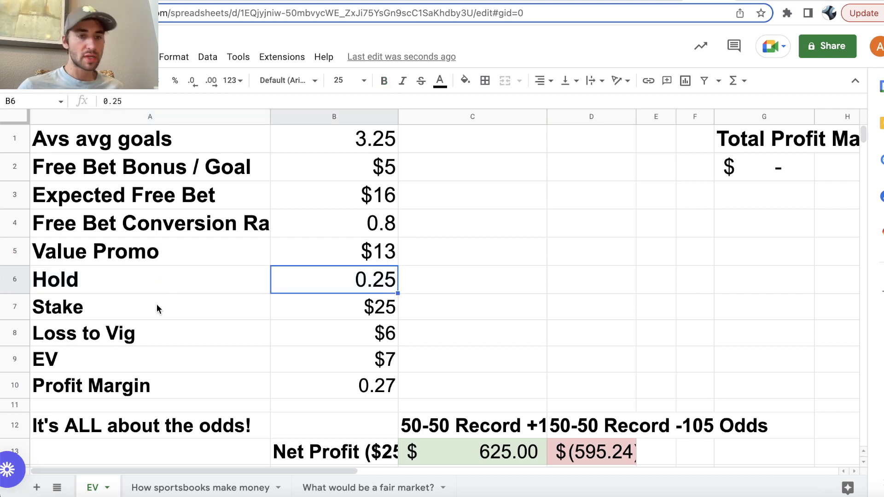
pyautogui.click(333, 334)
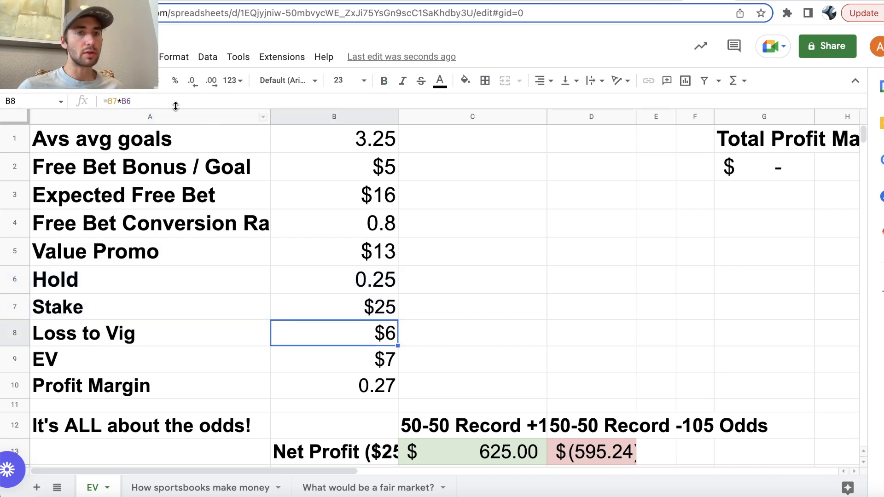
pyautogui.doubleClick(333, 333)
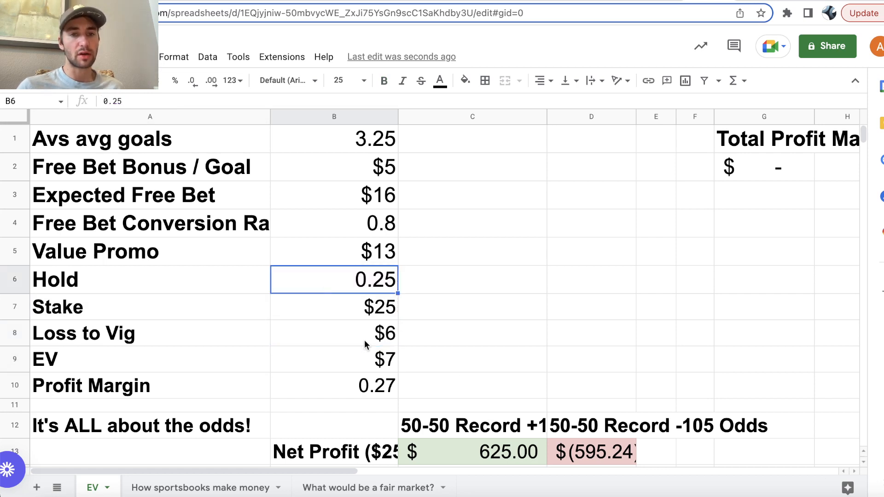
pyautogui.click(333, 332)
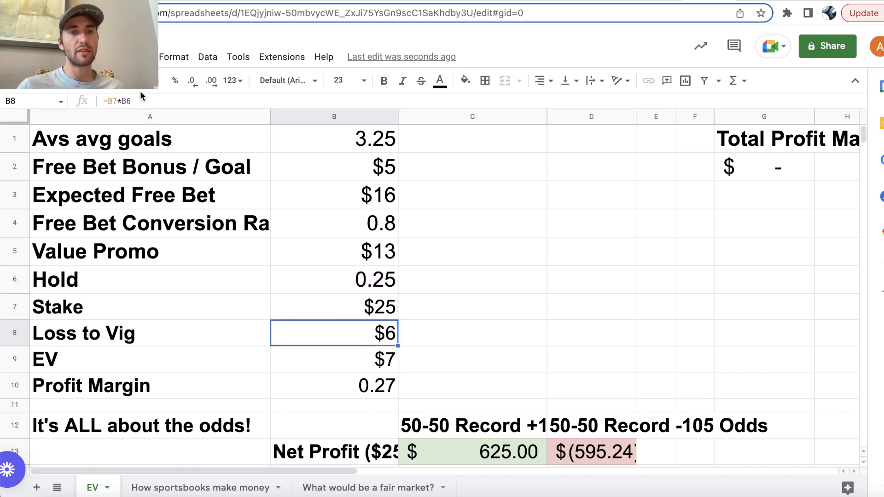
pyautogui.click(334, 359)
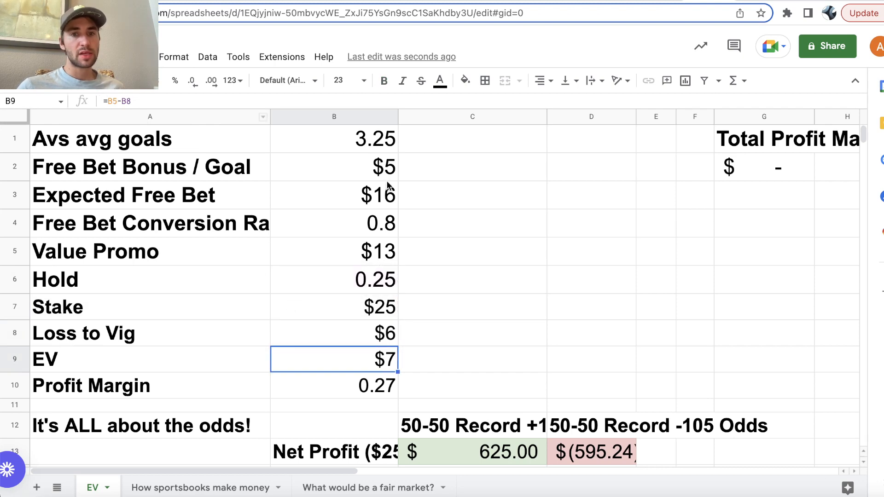
pyautogui.click(334, 222)
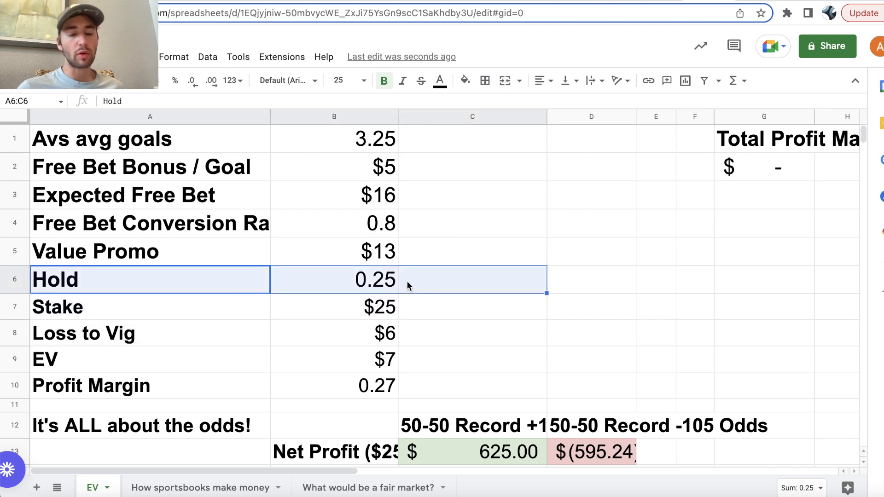
pyautogui.moveTo(471, 264)
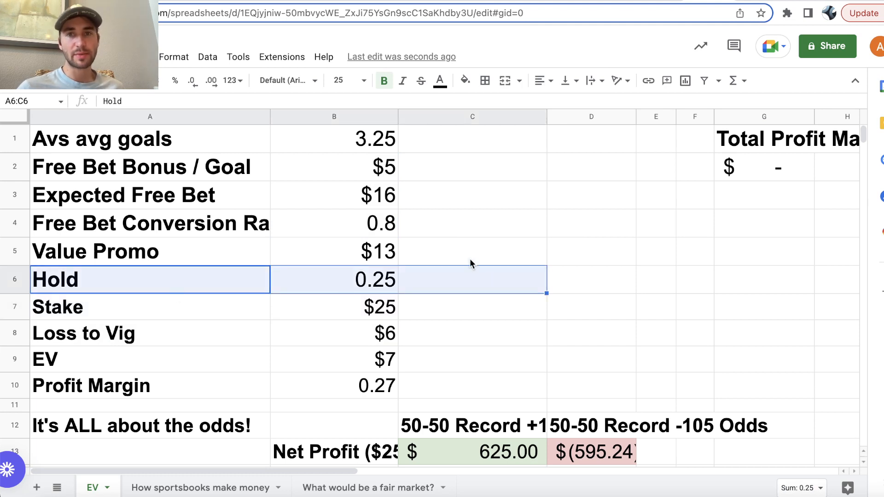
pyautogui.moveTo(324, 337)
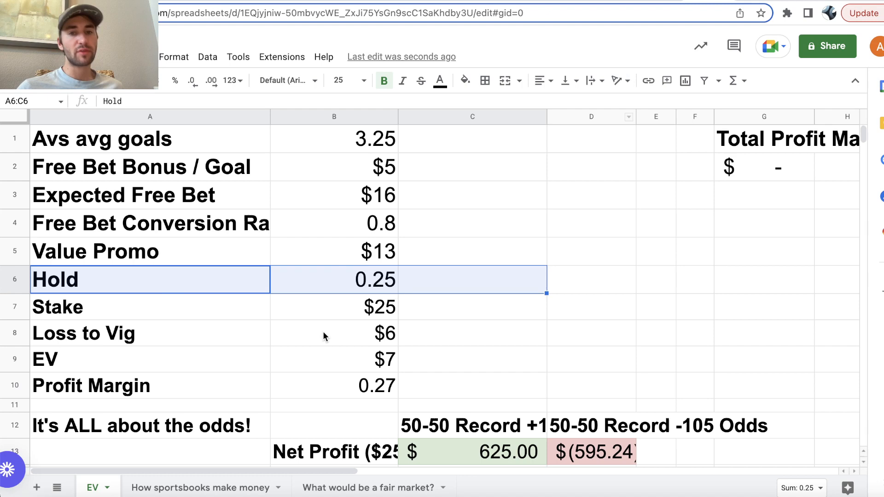
pyautogui.click(149, 332)
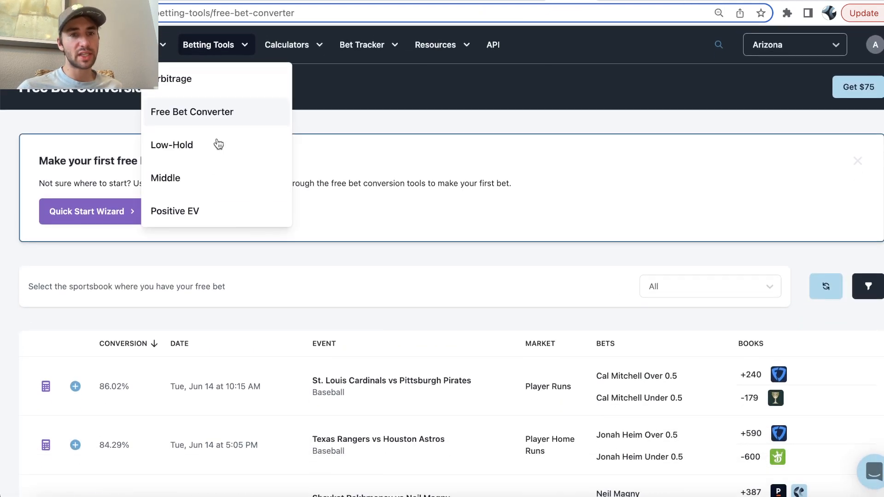
# Step: Show OddsJam's Positive EV bets page, then return to the promo Google Sheet
pyautogui.click(175, 211)
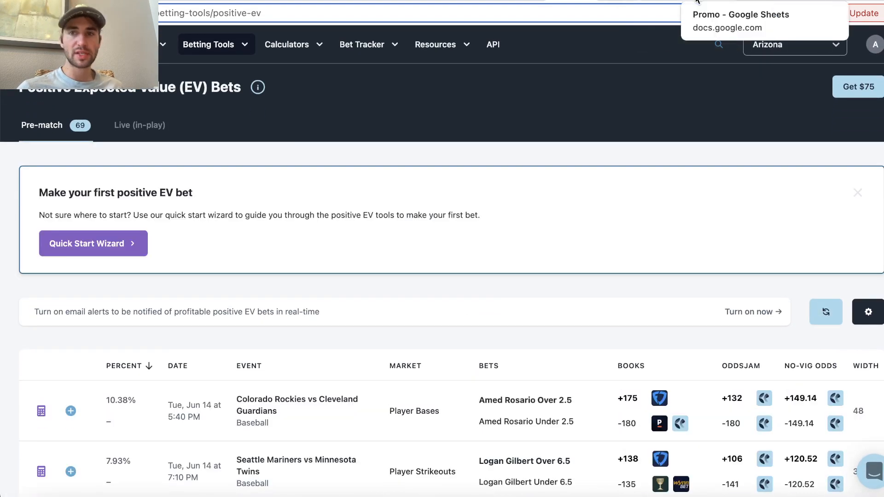
pyautogui.click(740, 15)
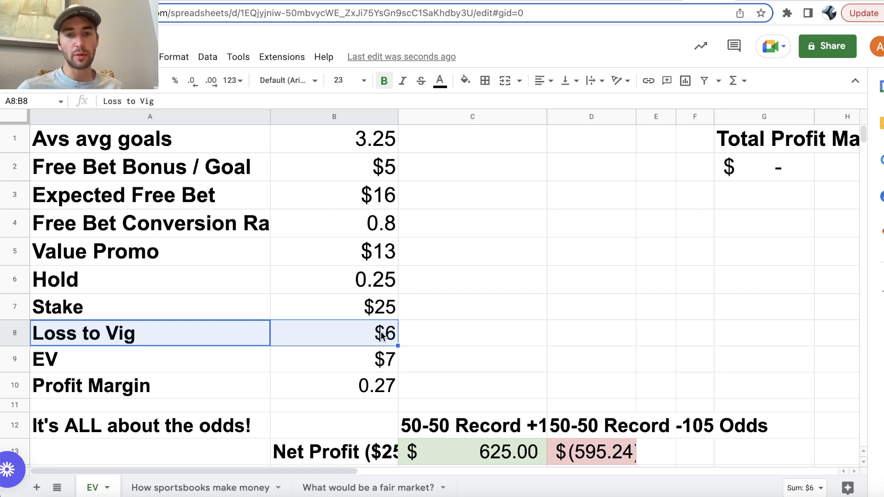
pyautogui.moveTo(318, 348)
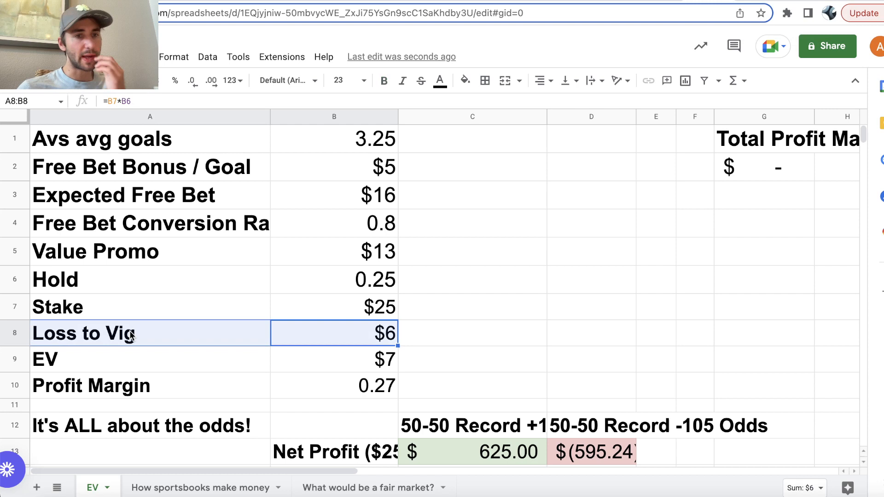
pyautogui.click(334, 252)
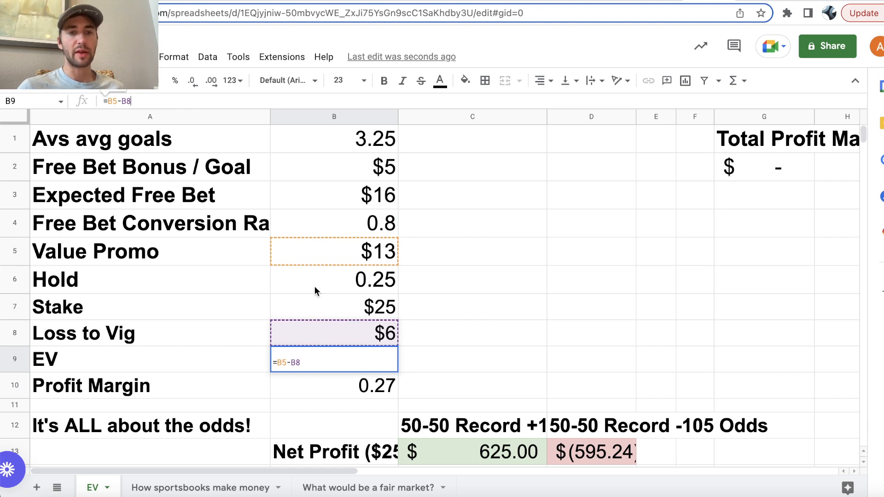
pyautogui.moveTo(379, 234)
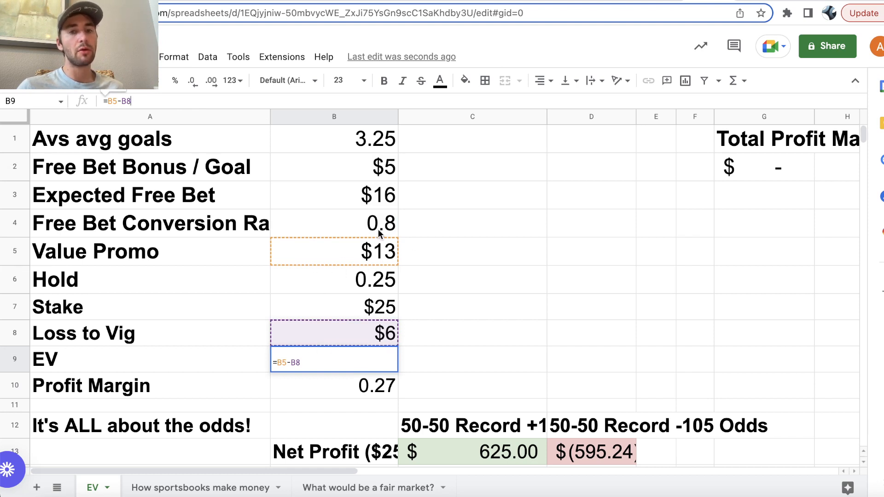
pyautogui.moveTo(361, 189)
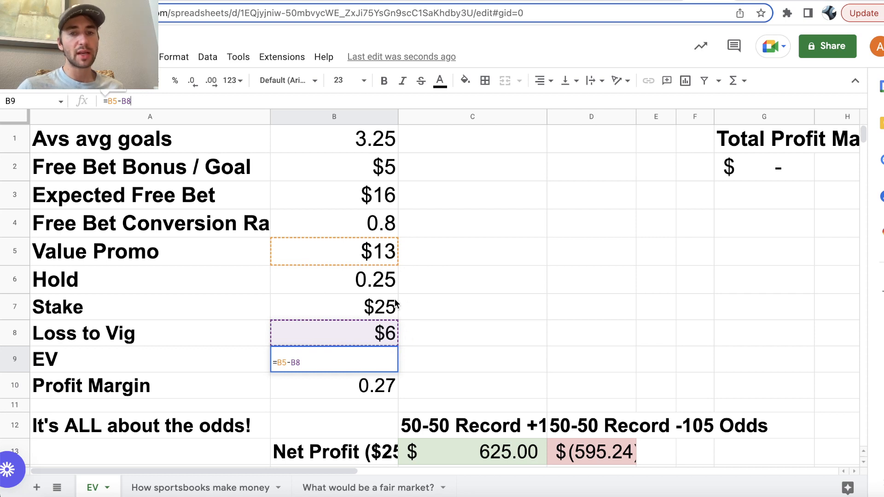
pyautogui.moveTo(408, 290)
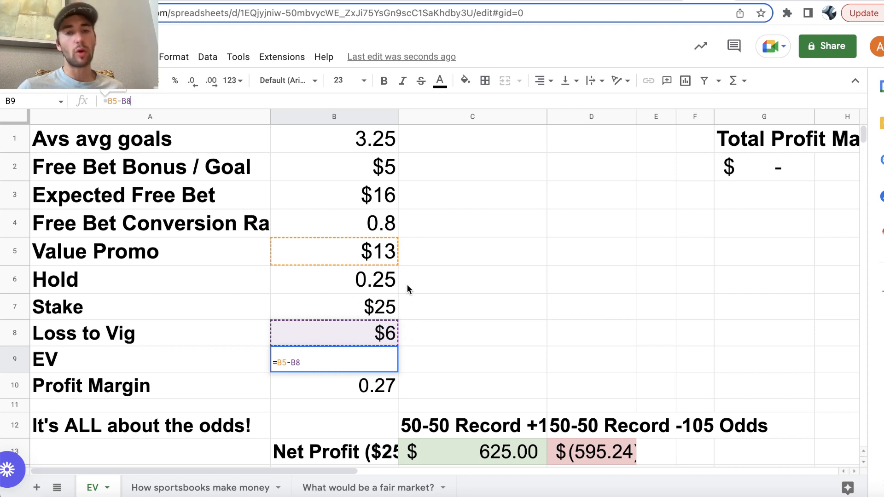
pyautogui.press('enter')
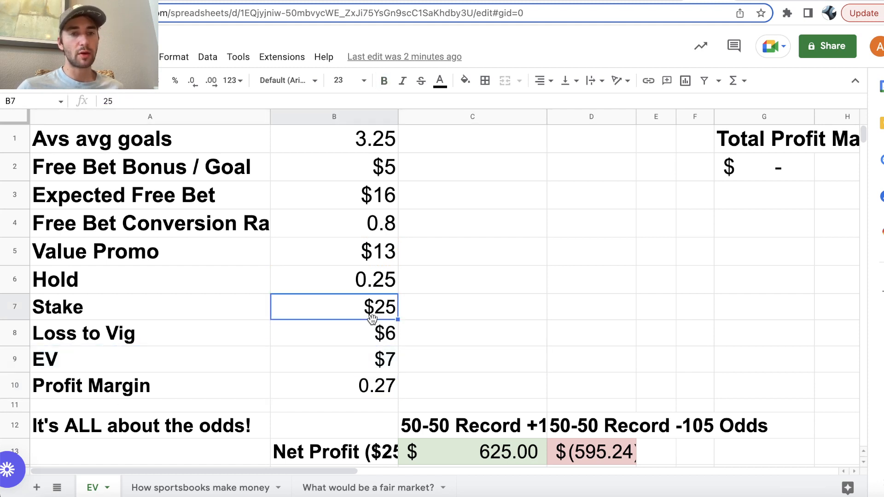
pyautogui.click(333, 405)
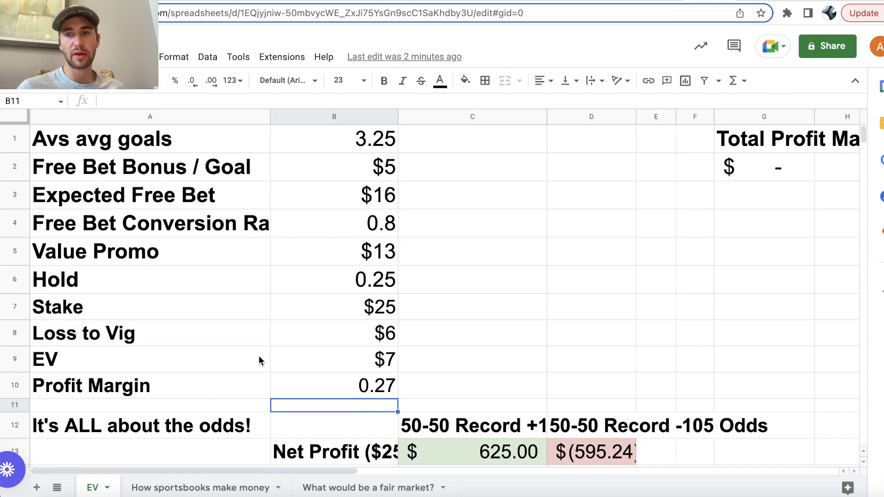
pyautogui.moveTo(609, 191)
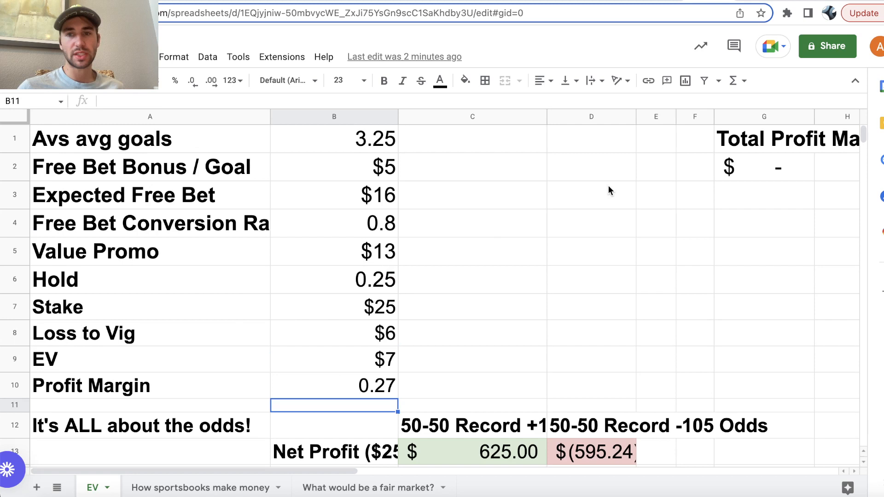
pyautogui.moveTo(304, 265)
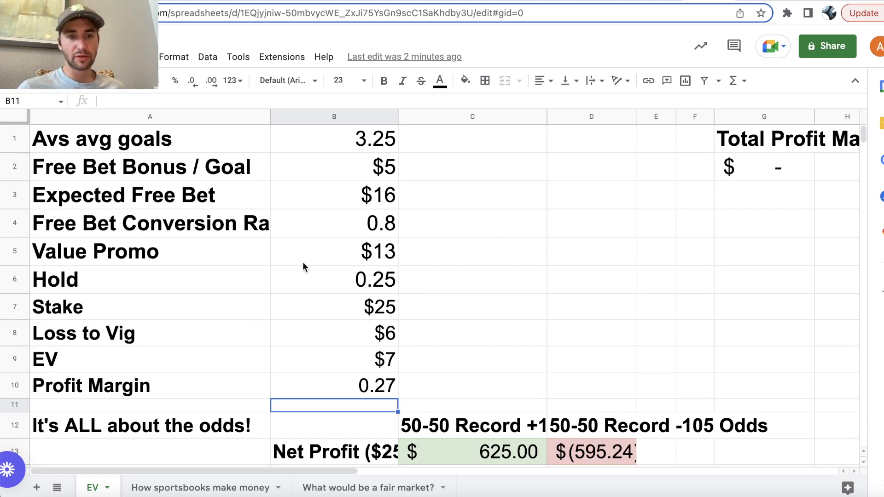
pyautogui.moveTo(272, 331)
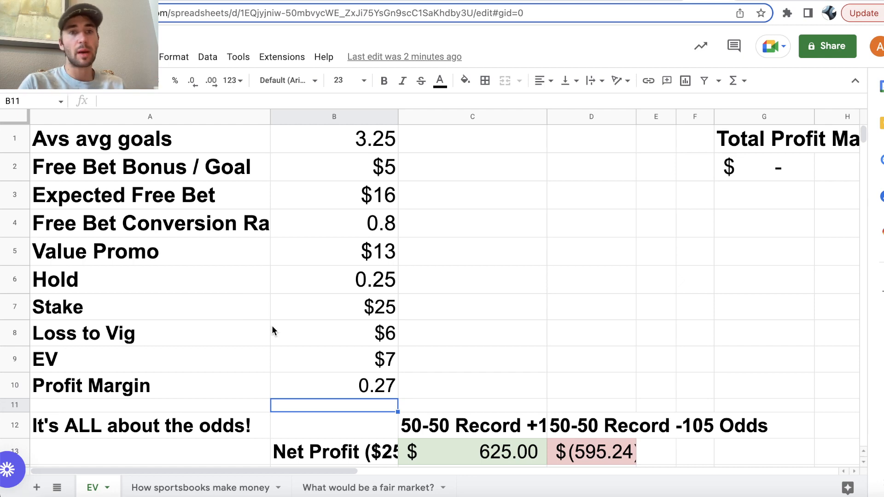
pyautogui.moveTo(287, 333)
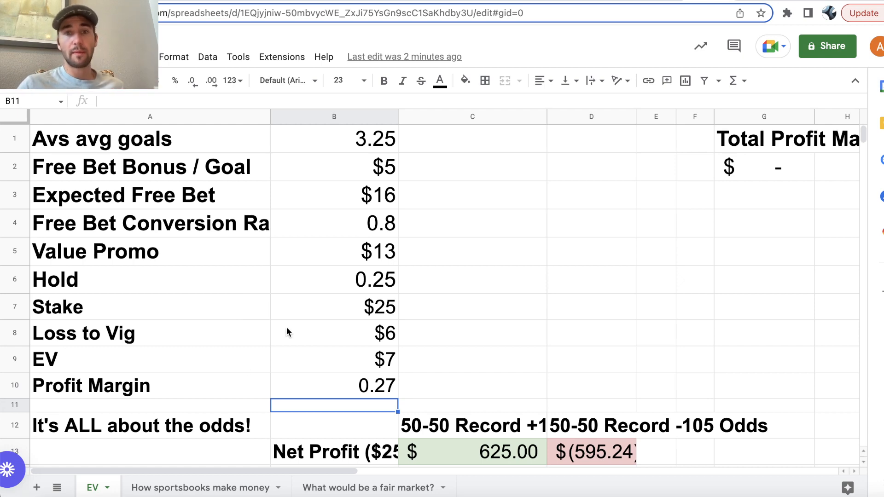